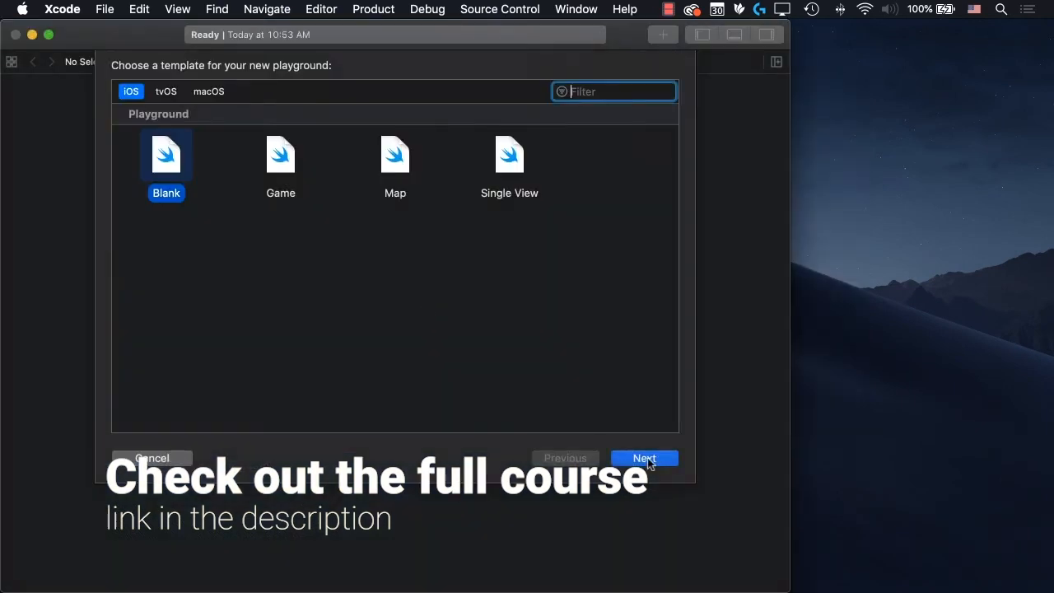
# Create the blank SlowLoader playground and add a DatabaseController.swift file to Sources
pyautogui.click(644, 458)
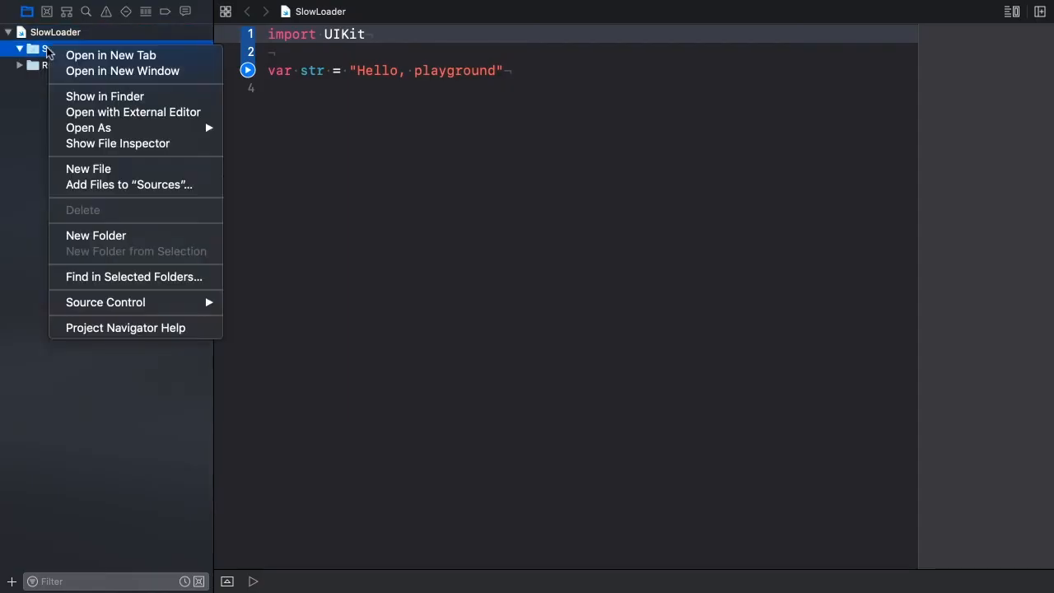
pyautogui.click(89, 168)
pyautogui.write('DatabaseController.swift')
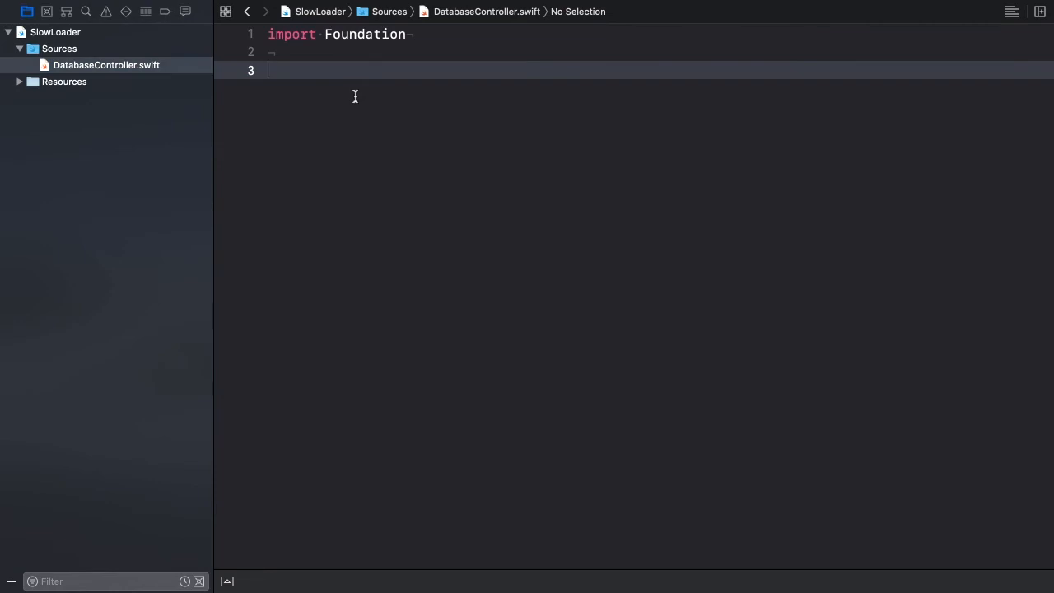
# Declare a public DatabaseController protocol requiring save() and undo()
pyautogui.write('publ')
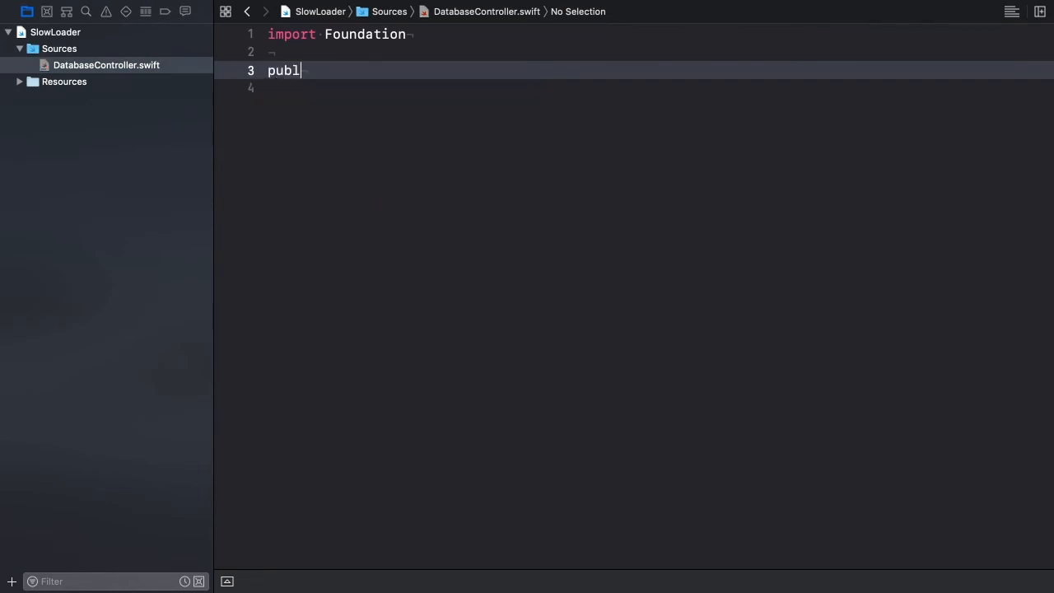
pyautogui.write('ic protocol')
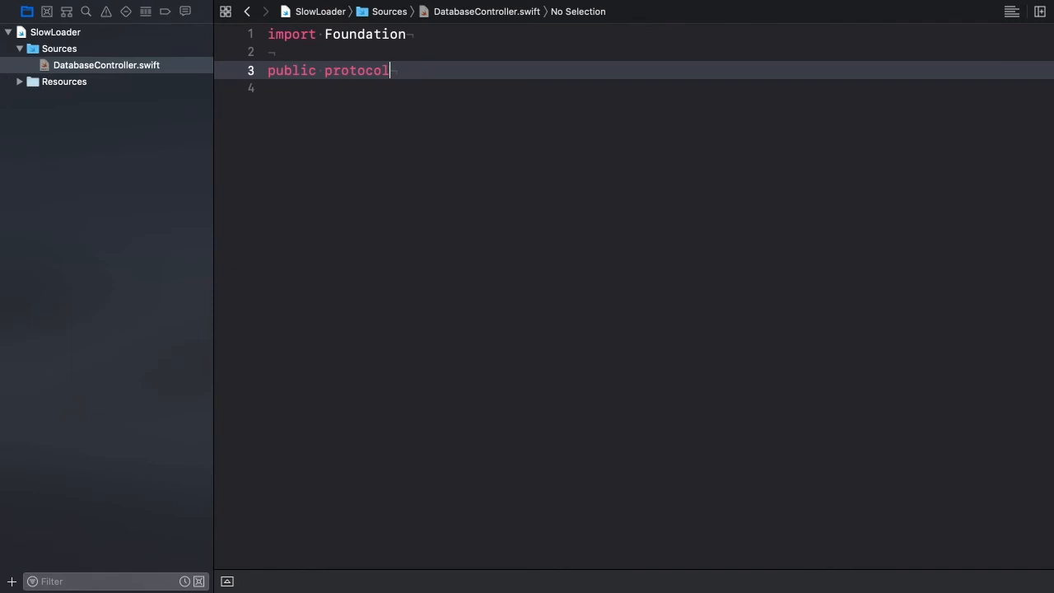
pyautogui.write('Database')
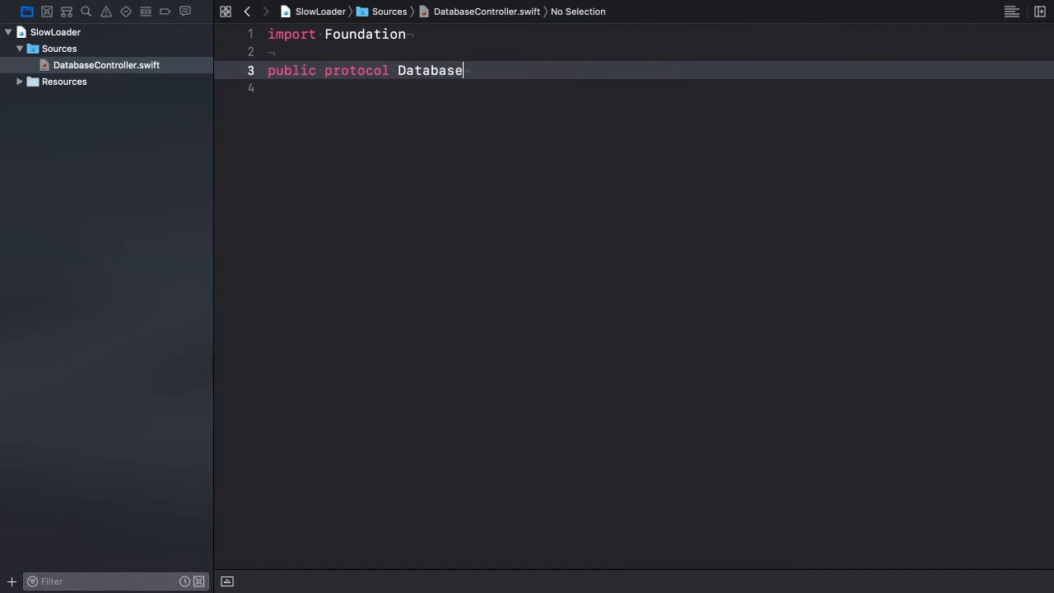
pyautogui.write('Controller {')
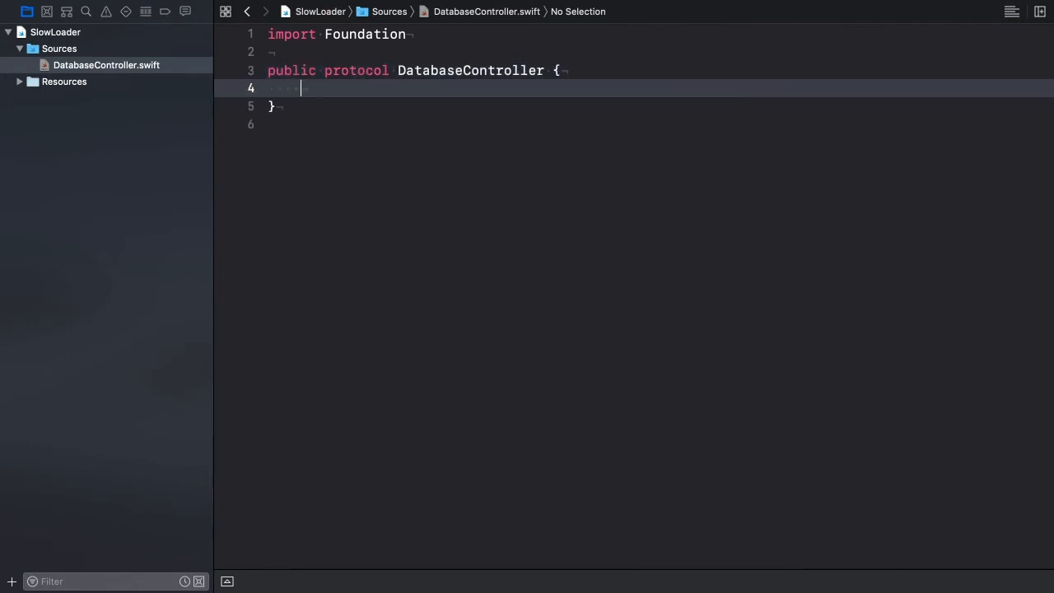
pyautogui.write('func save(')
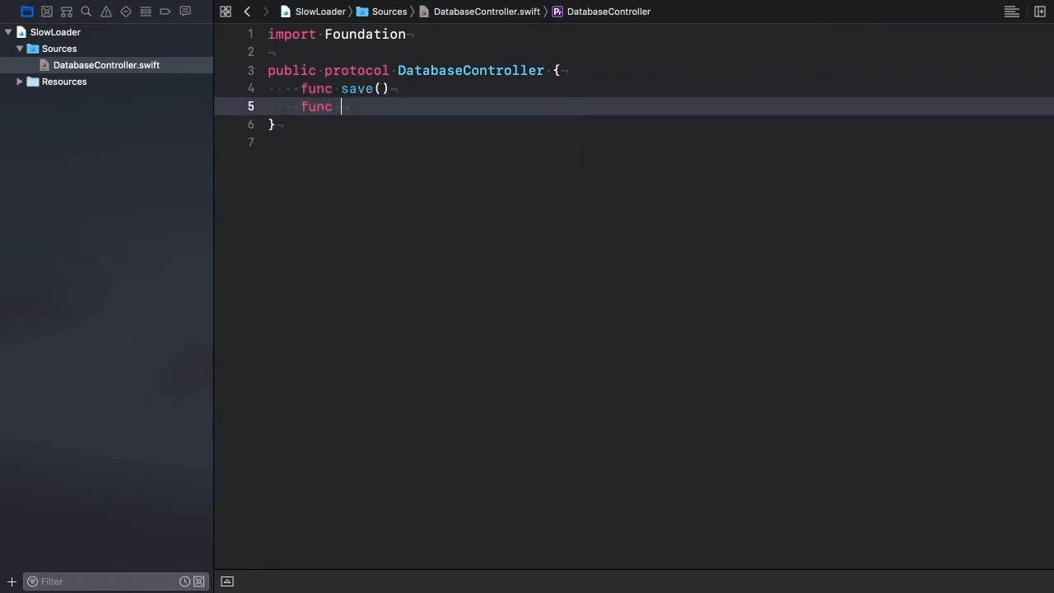
pyautogui.write('undo()')
pyautogui.write('public ')
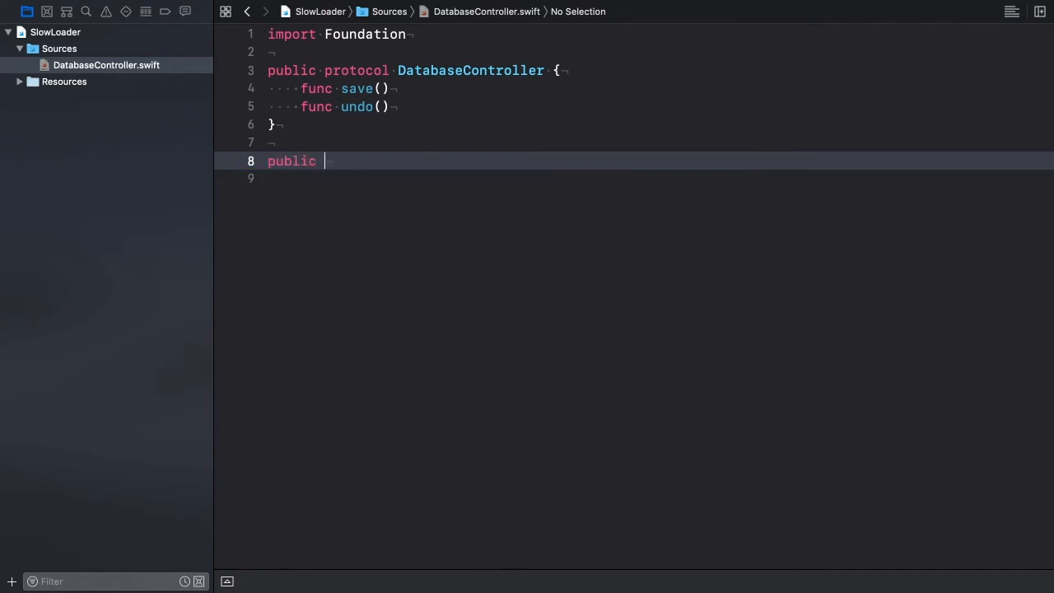
# Define a CoreDataManager class conforming to DatabaseController whose init calls sleep(3)
pyautogui.write('class')
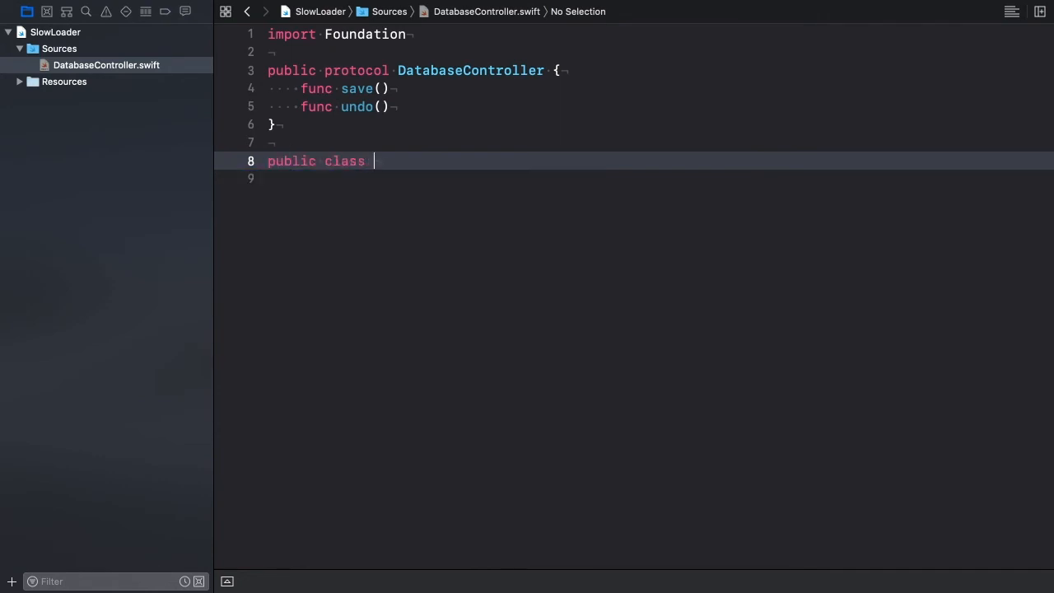
pyautogui.write('CoreDataManager: D')
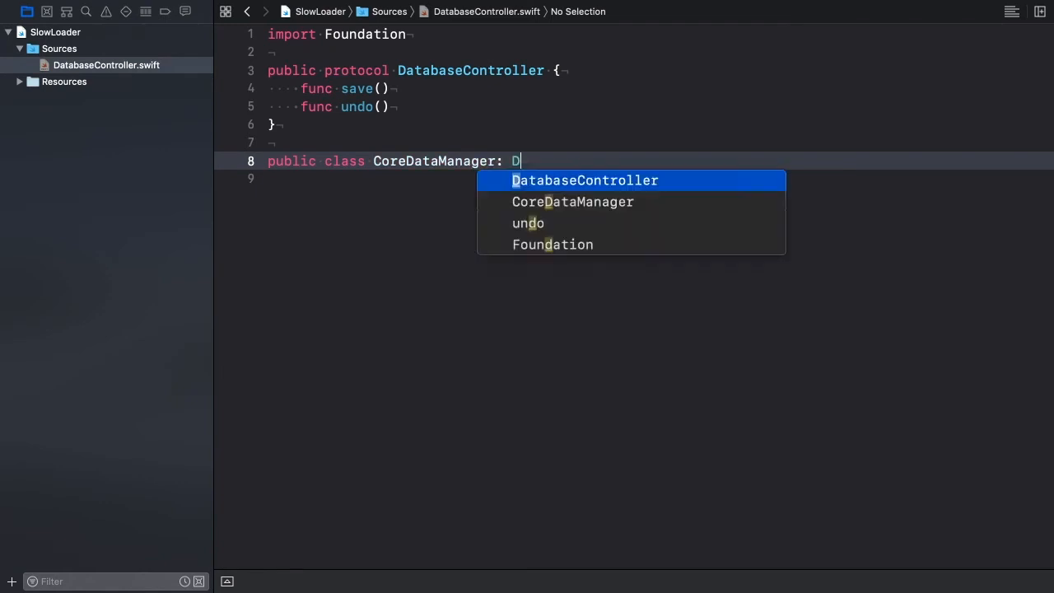
pyautogui.click(587, 180)
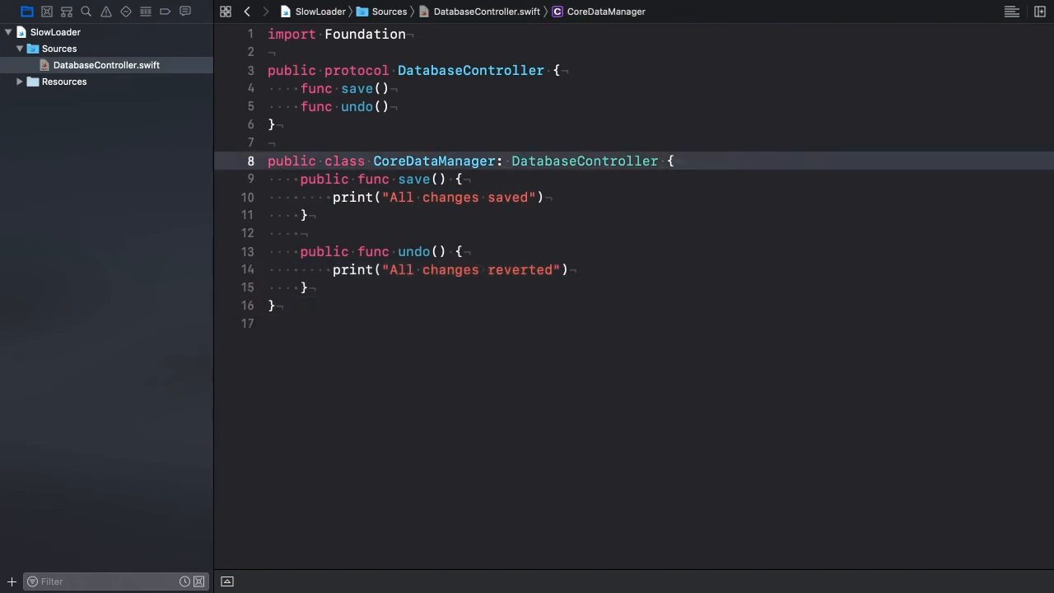
pyautogui.write('public init() {')
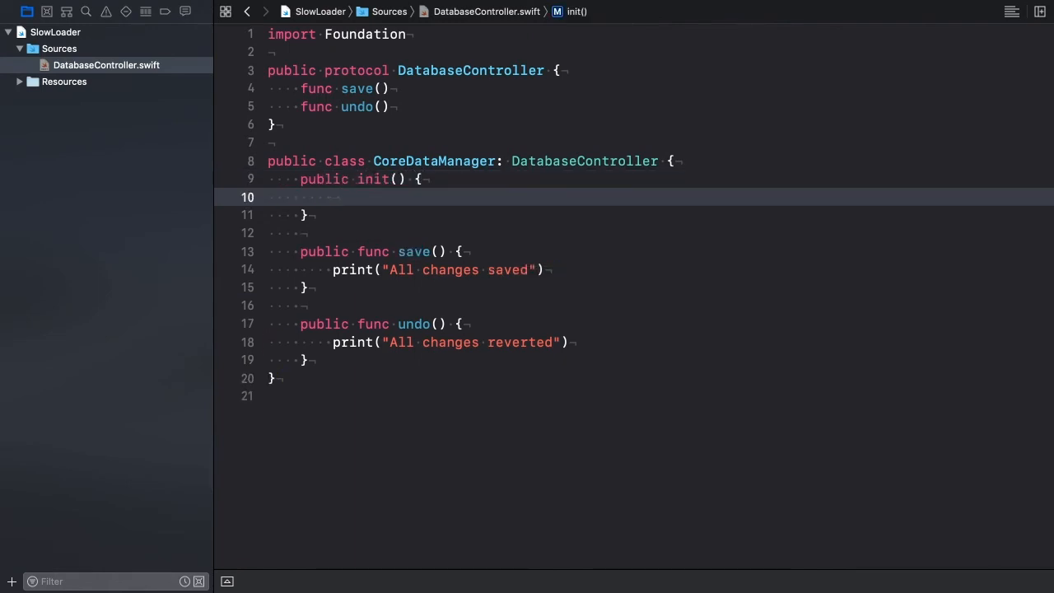
pyautogui.write('sleep')
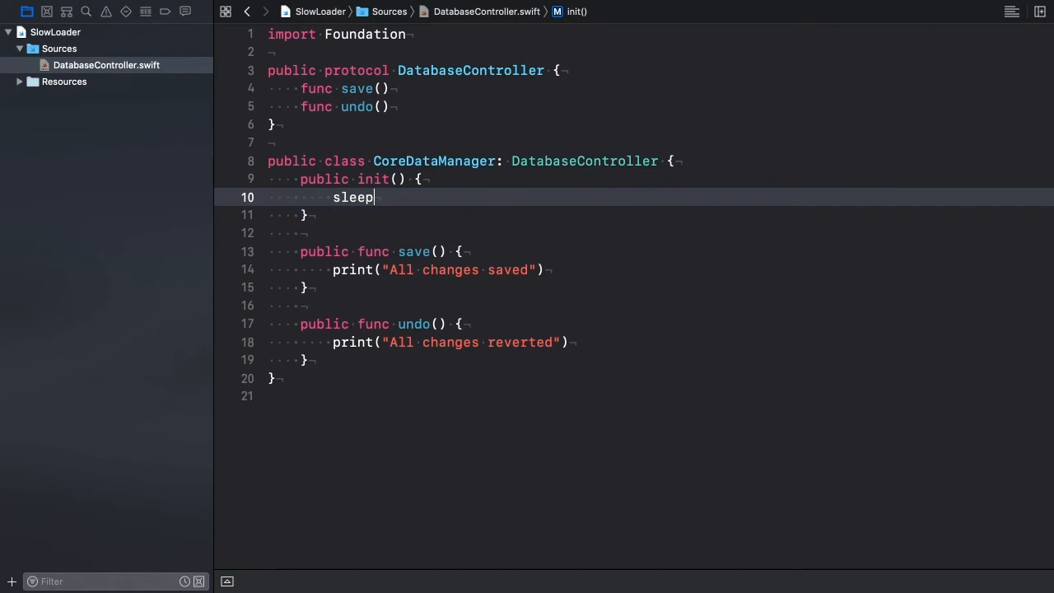
pyautogui.write('(3)')
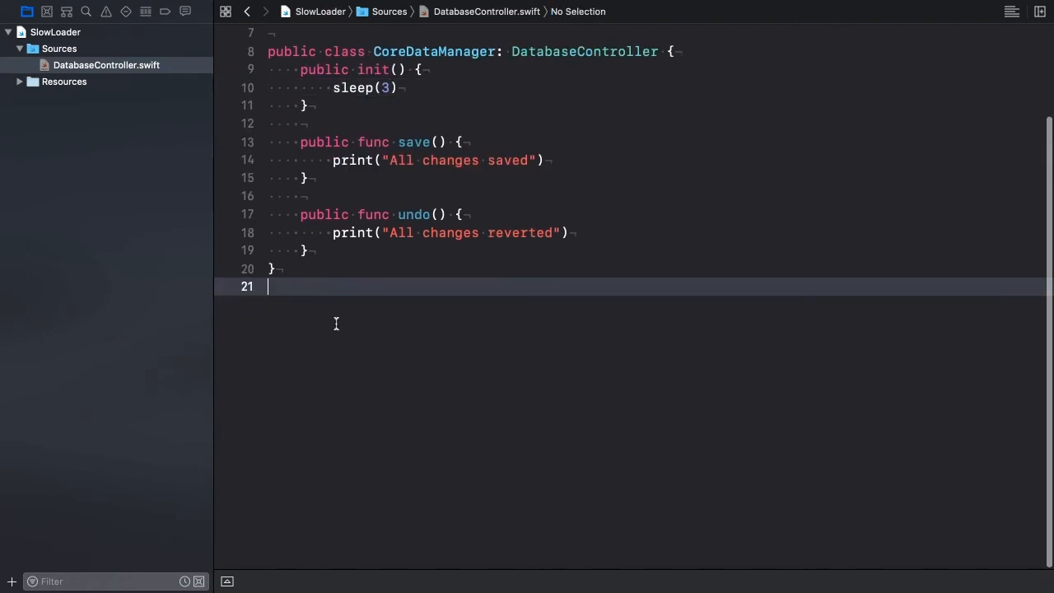
# Add public func makeDatabaseController() -> DatabaseController returning CoreDataManager()
pyautogui.write('public func ma')
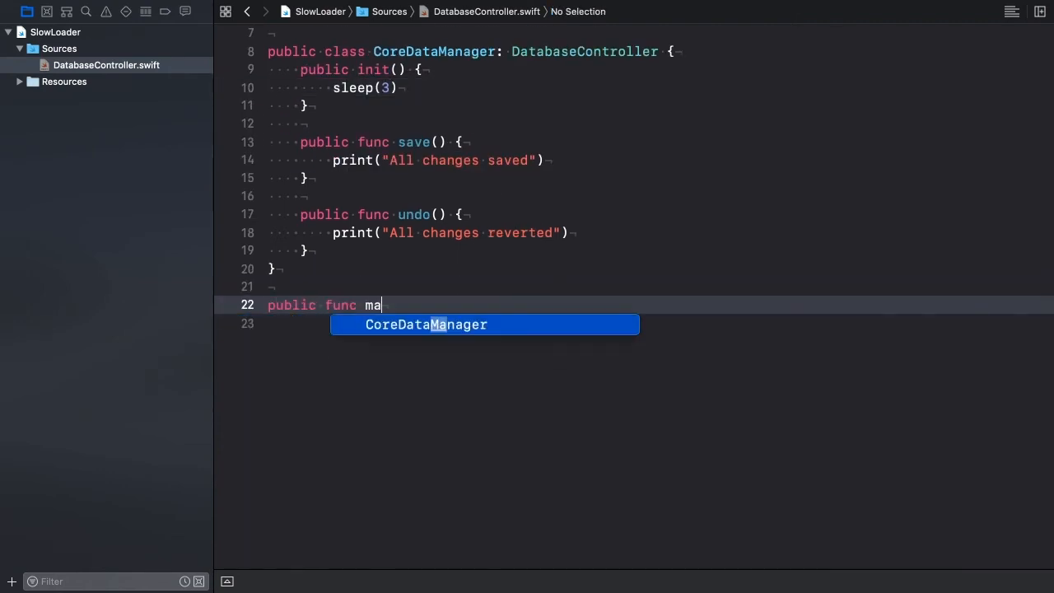
pyautogui.write('keDatabaseCon')
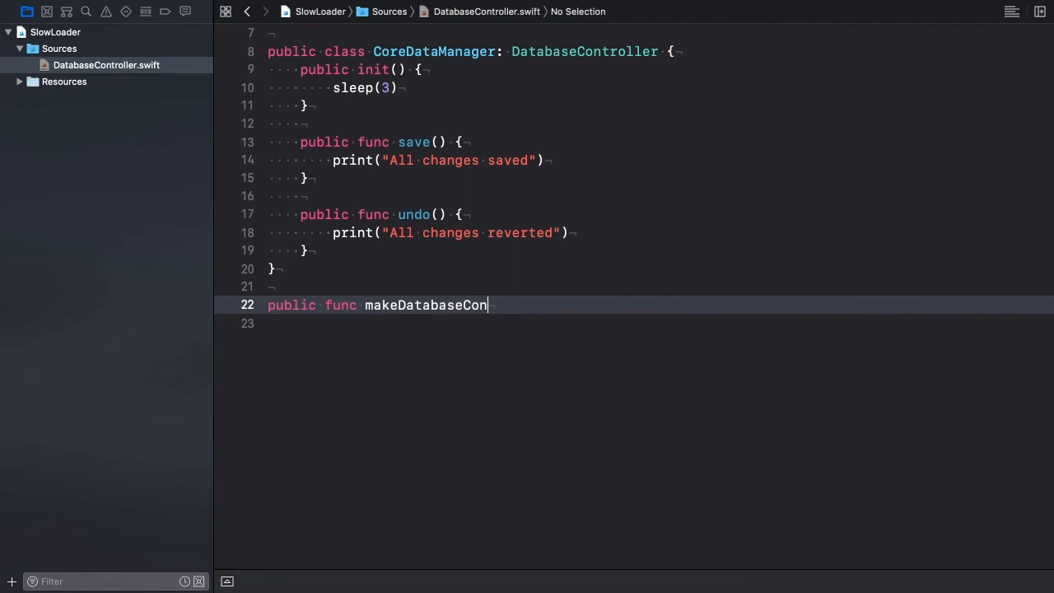
pyautogui.write('troller() -> Databa')
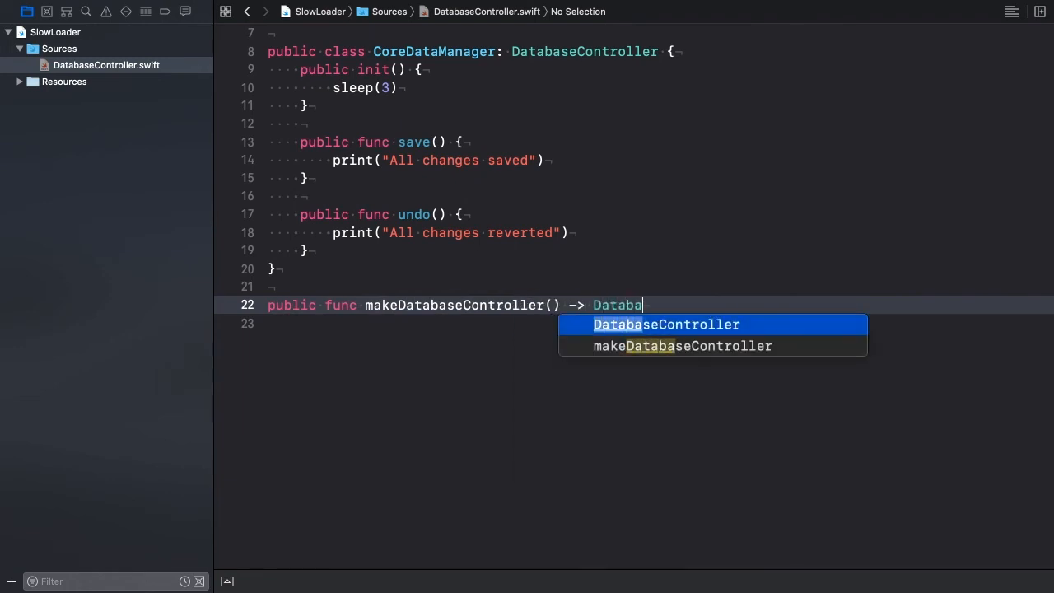
pyautogui.write('seController {')
pyautogui.click(660, 322)
pyautogui.write('CoreDataManager')
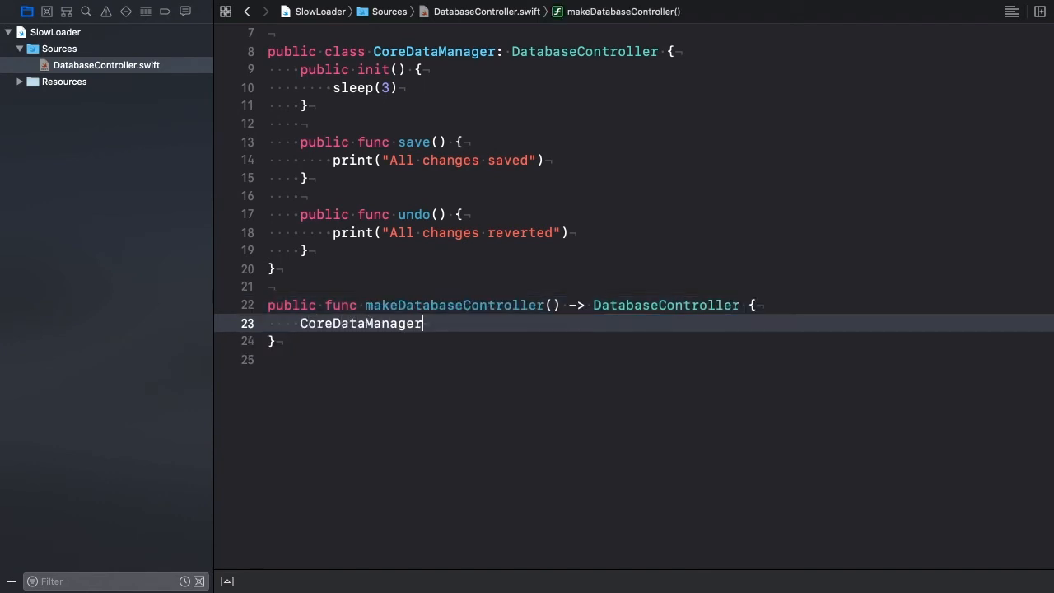
pyautogui.write('()')
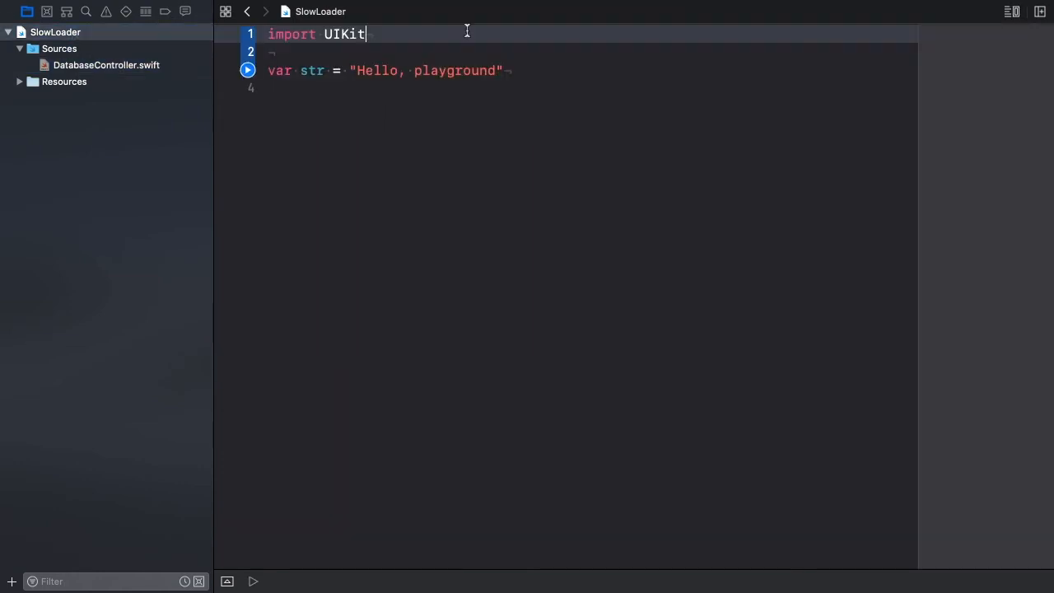
# In the playground, create dbController via makeDatabaseController() and print "Ready"
pyautogui.write('Foundation')
pyautogui.write('le')
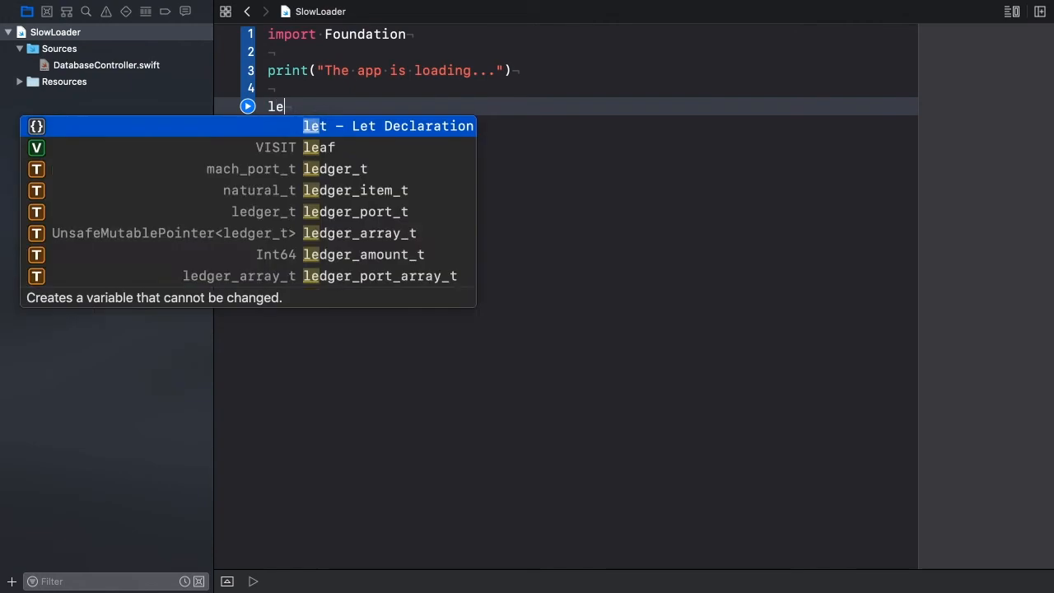
pyautogui.write('dbContr')
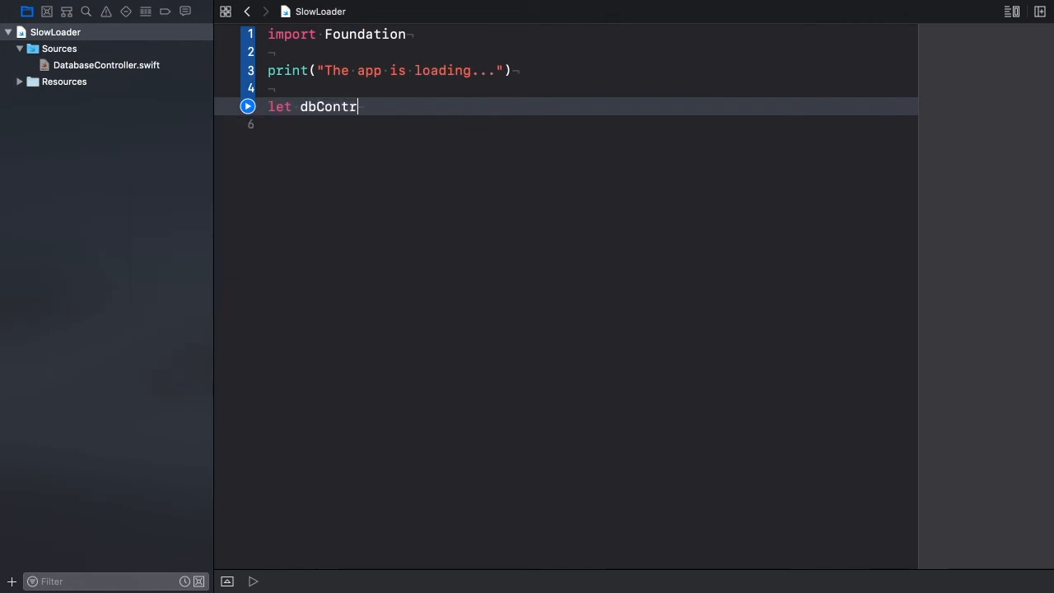
pyautogui.write('oller =')
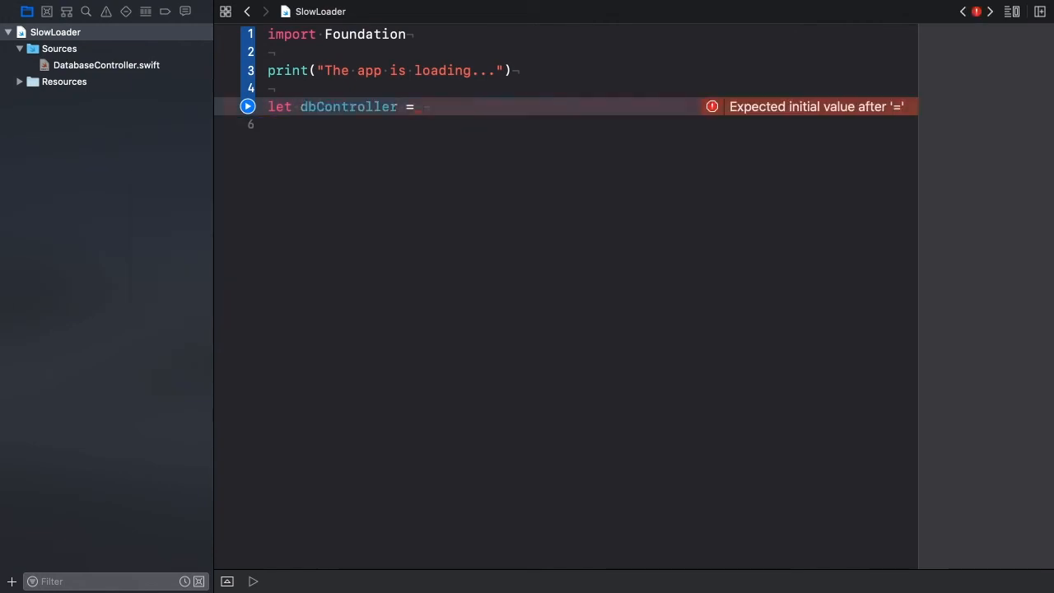
pyautogui.write('makeDatabaseController()')
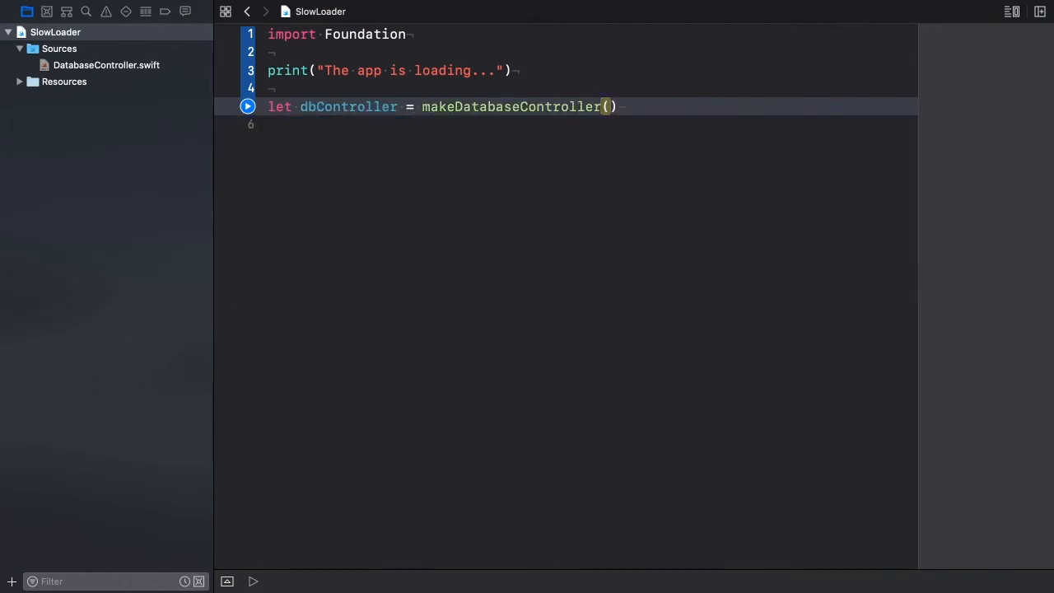
pyautogui.write('print("Ready')
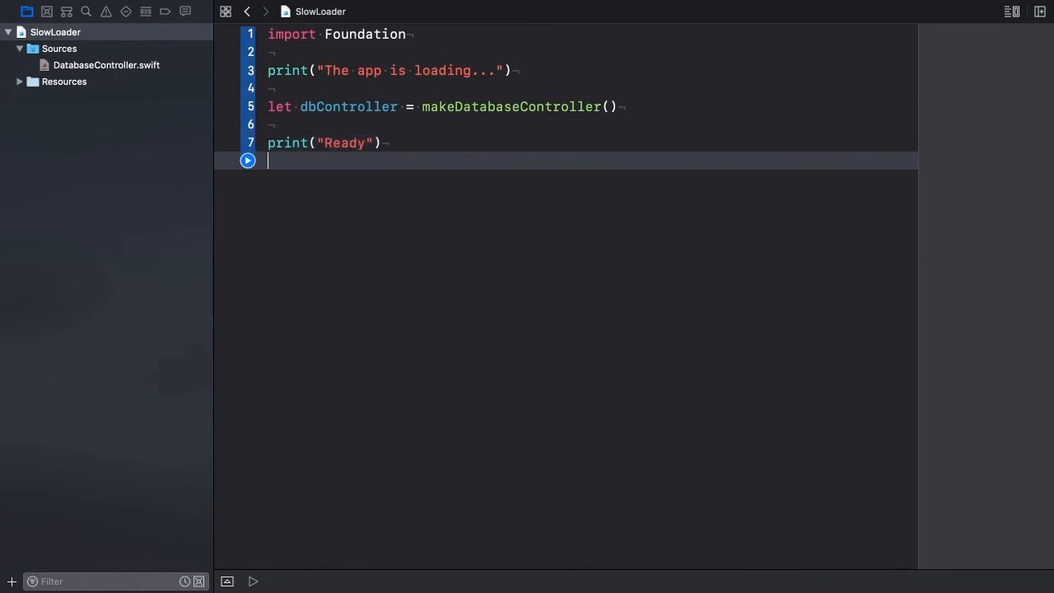
# End the playground with a comment and a dbController.save() call
pyautogui.write('// ...')
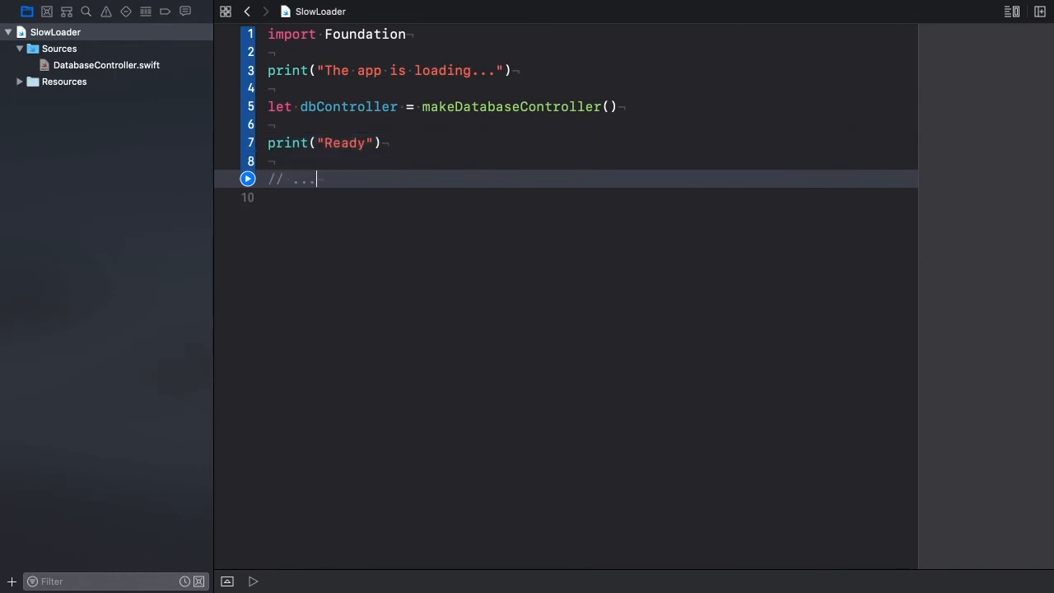
pyautogui.write('dbController')
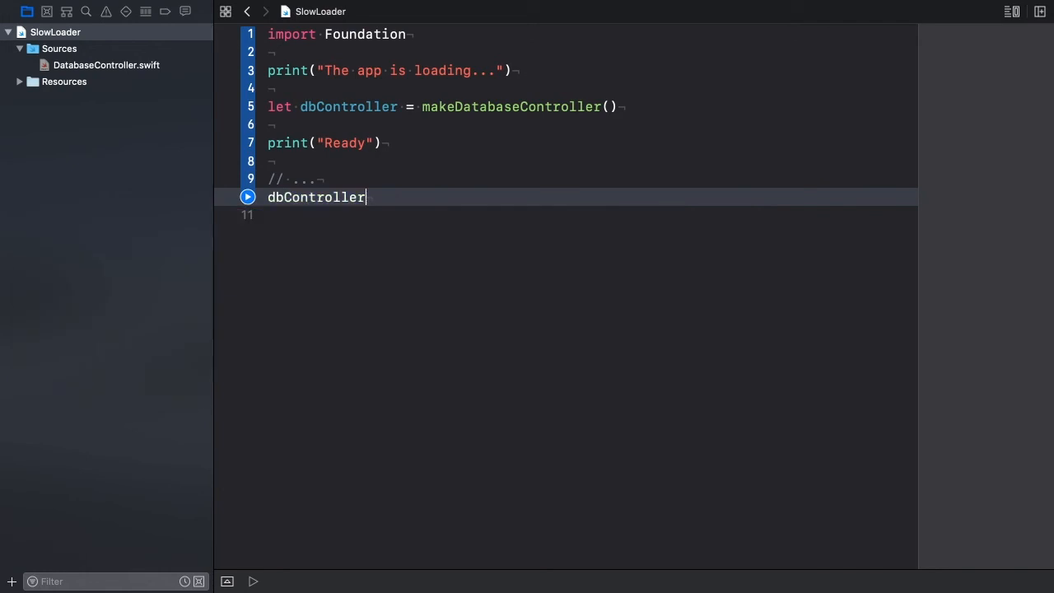
pyautogui.write('.save()')
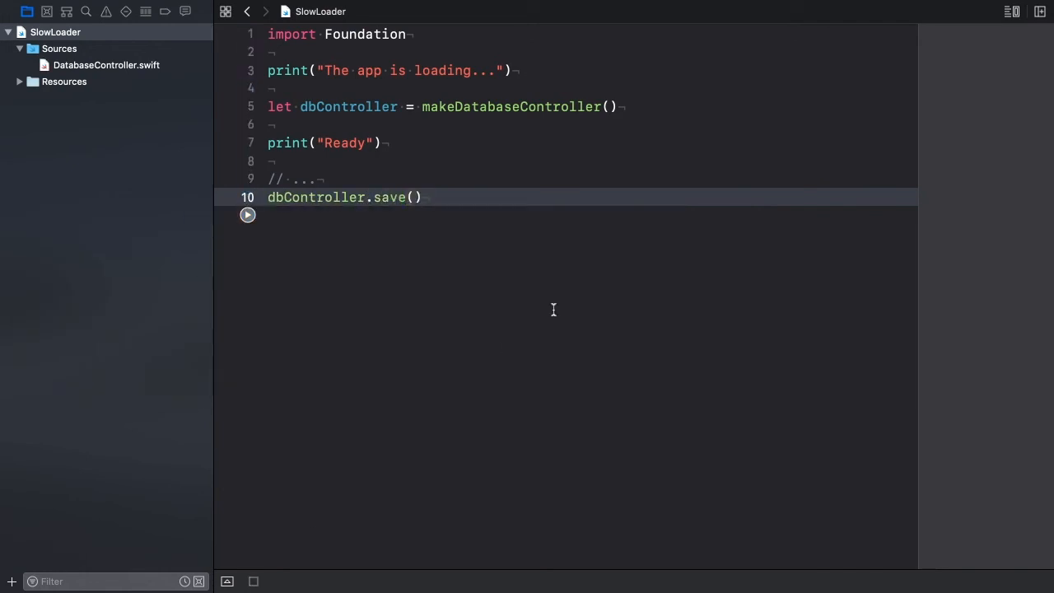
# Run the playground, printing loading, Ready and saved messages, then start a new line above save()
pyautogui.click(247, 214)
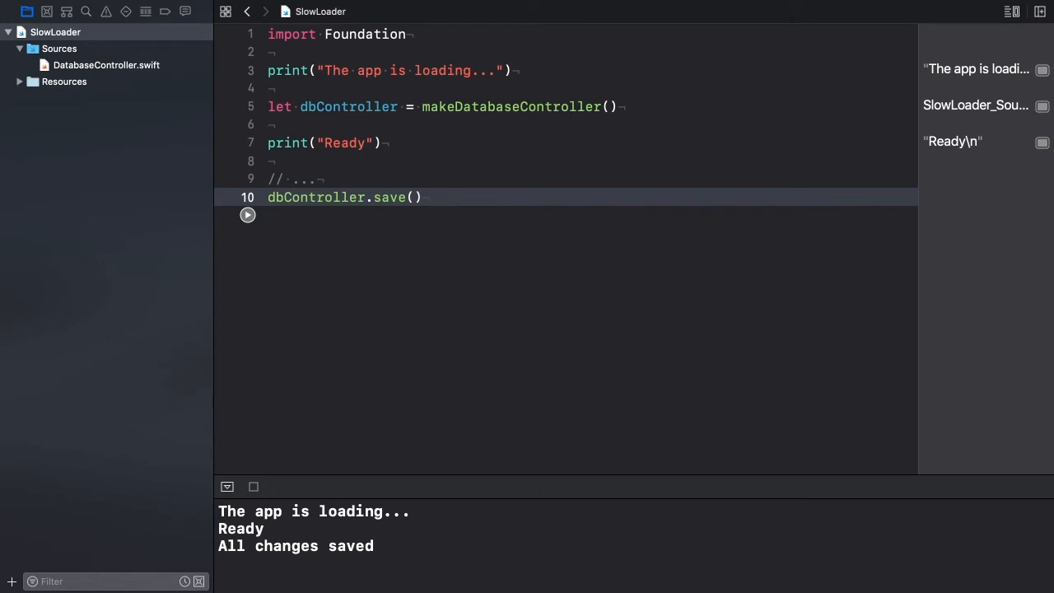
pyautogui.click(422, 198)
pyautogui.write('l')
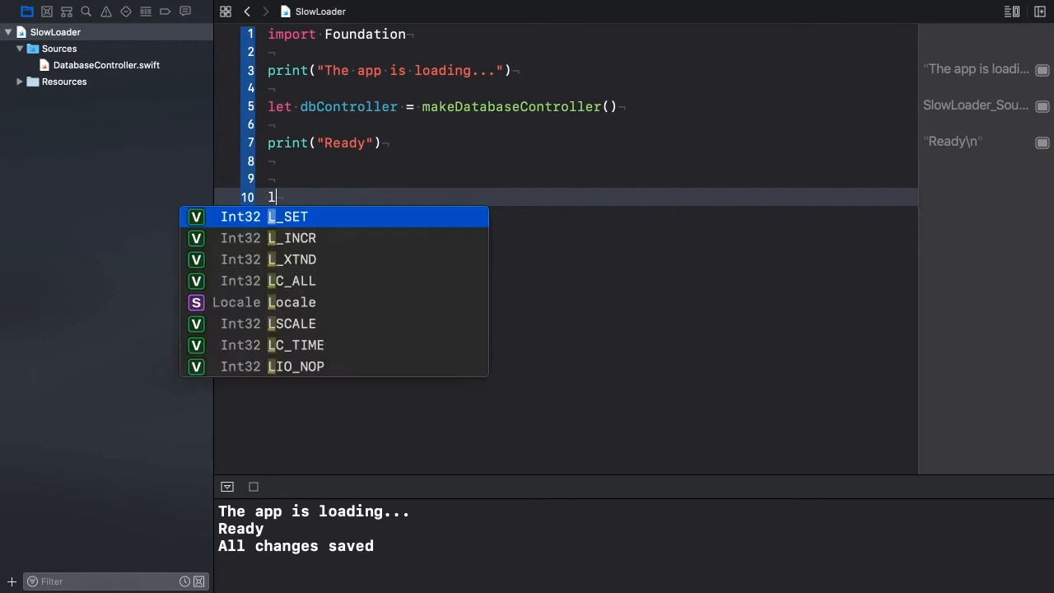
# Guard save() with let contextChanged = false and rerun so only loading and Ready print
pyautogui.write('et contextChan')
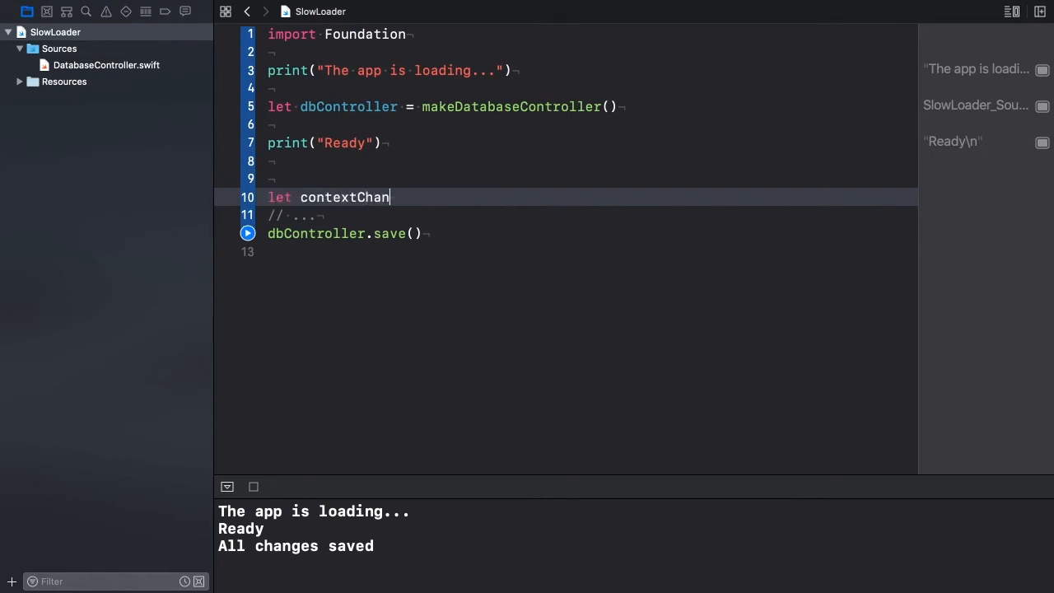
pyautogui.write('ged = false')
pyautogui.write('if contextChanged {')
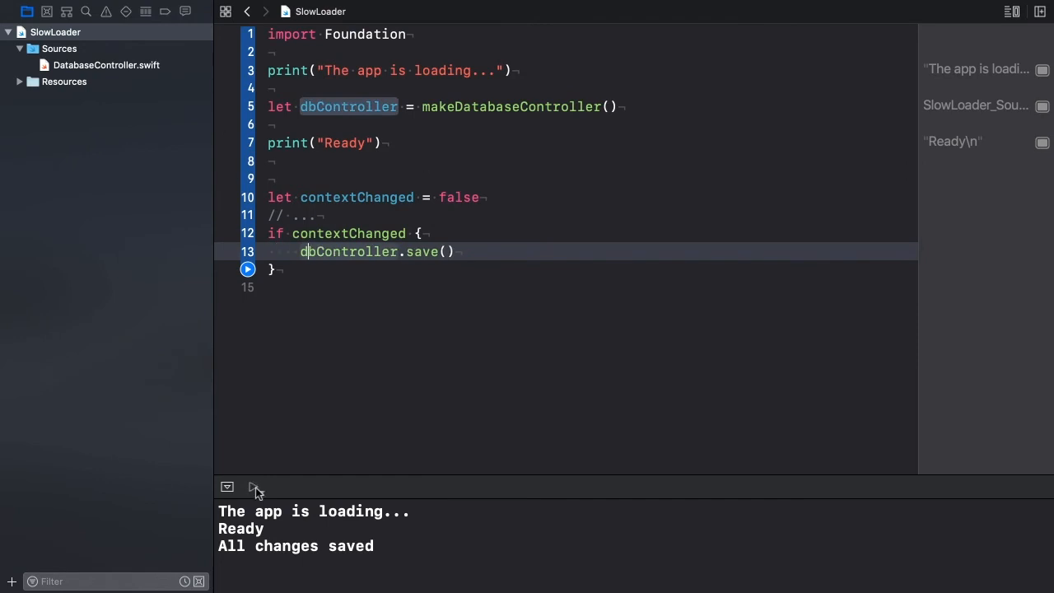
pyautogui.click(247, 269)
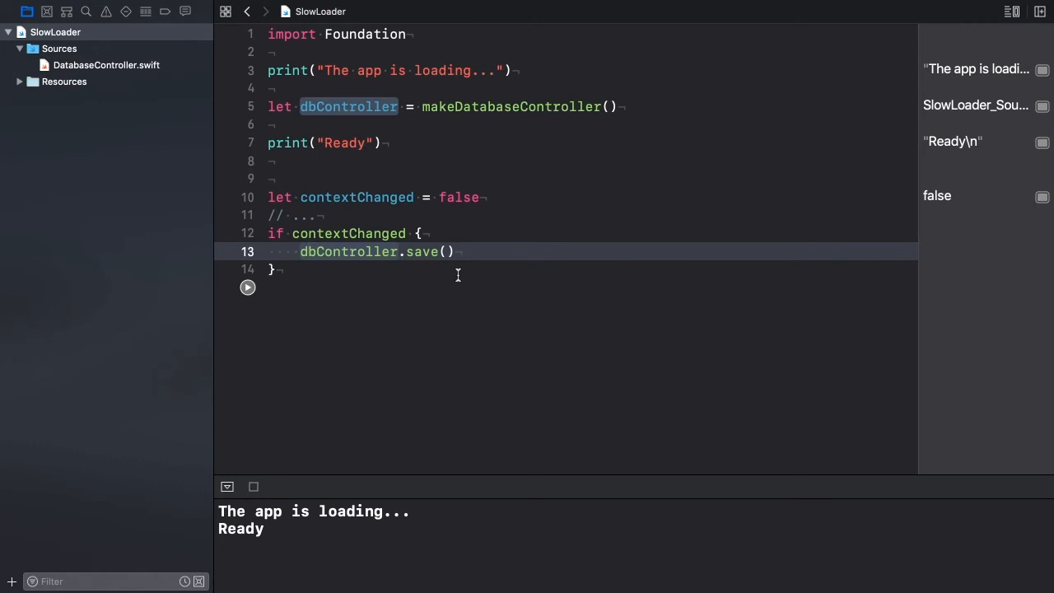
pyautogui.click(310, 250)
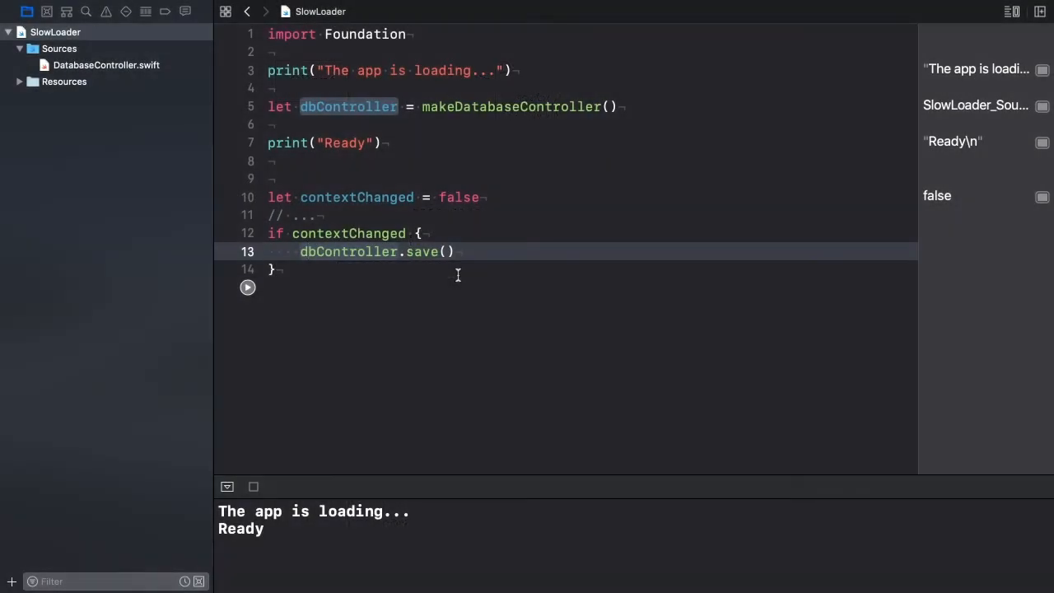
# Declare public class CoreDataProxy: DatabaseController and let the Fix-it add save() and undo() stubs
pyautogui.click(106, 65)
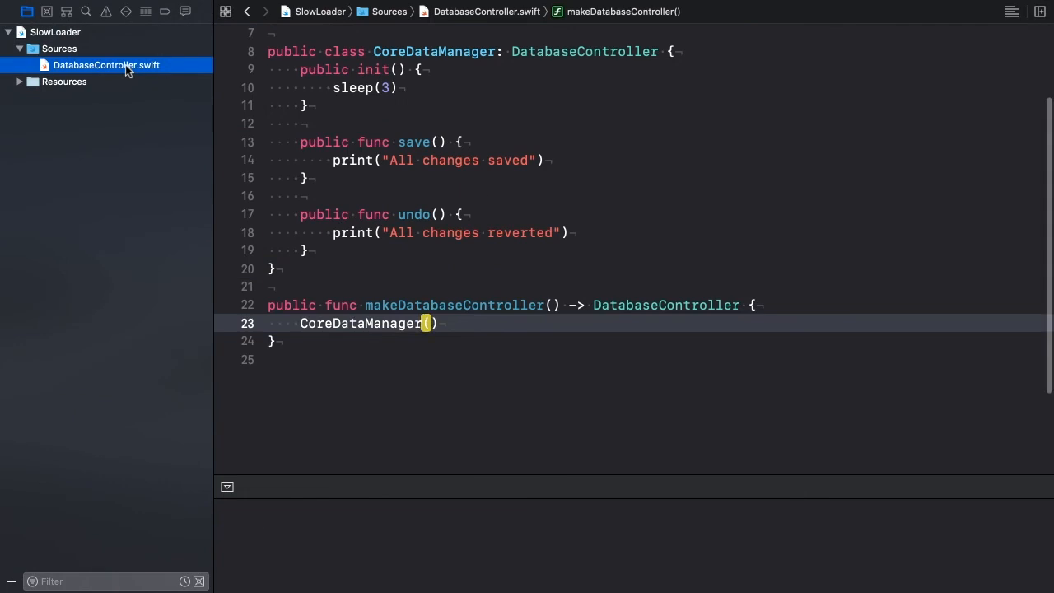
pyautogui.write('pub')
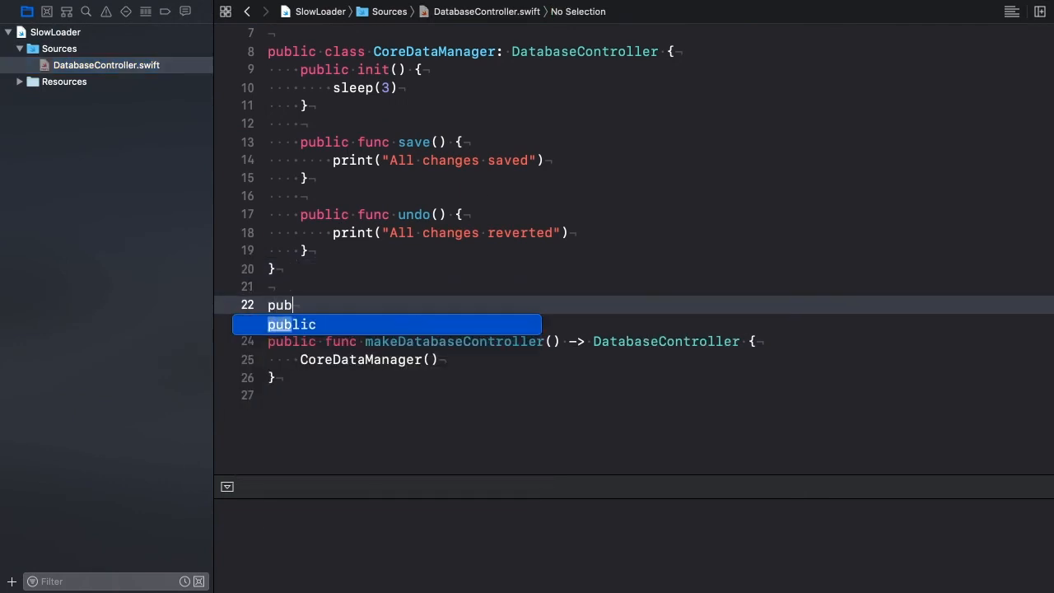
pyautogui.write('lic class')
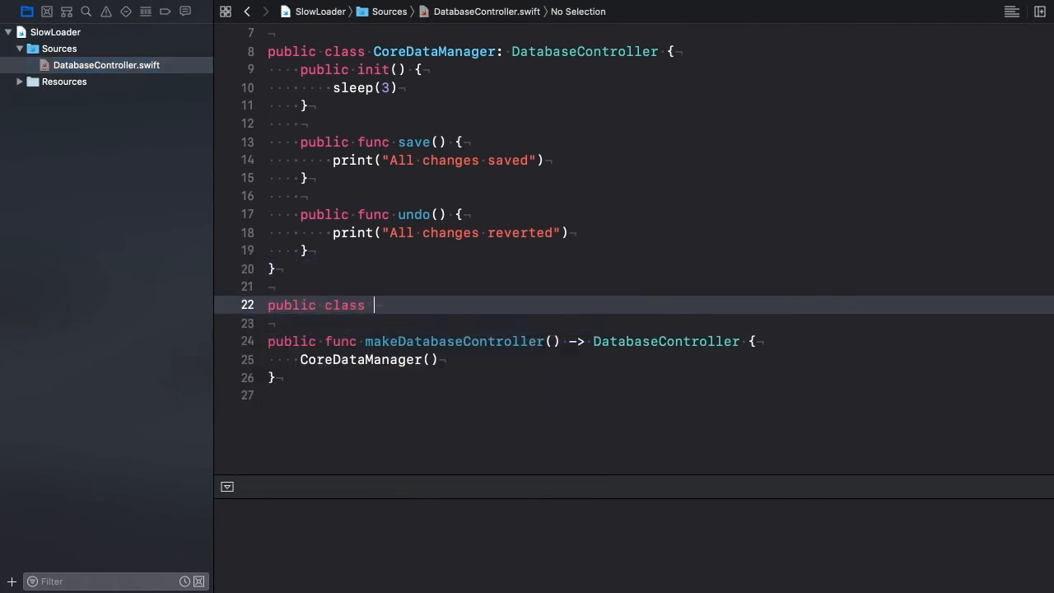
pyautogui.write('CoreDataPr')
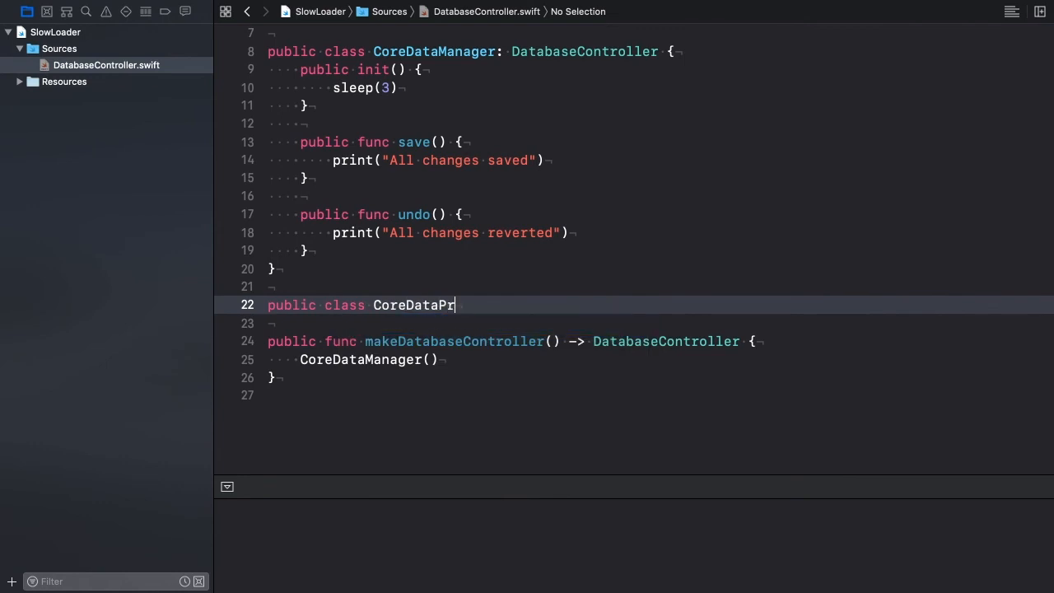
pyautogui.write('oxy:')
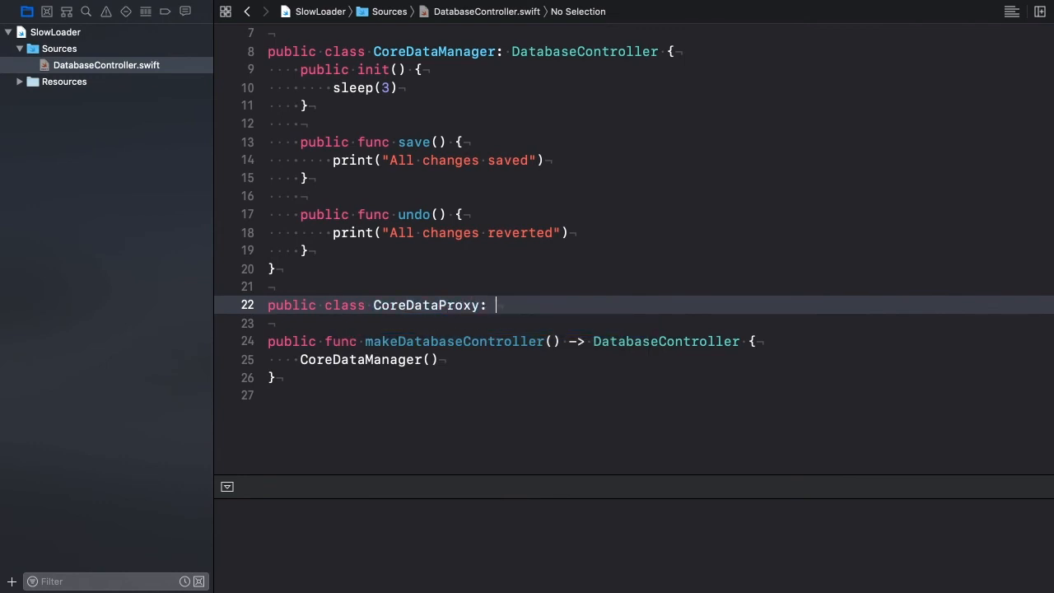
pyautogui.write('DatabaseController {')
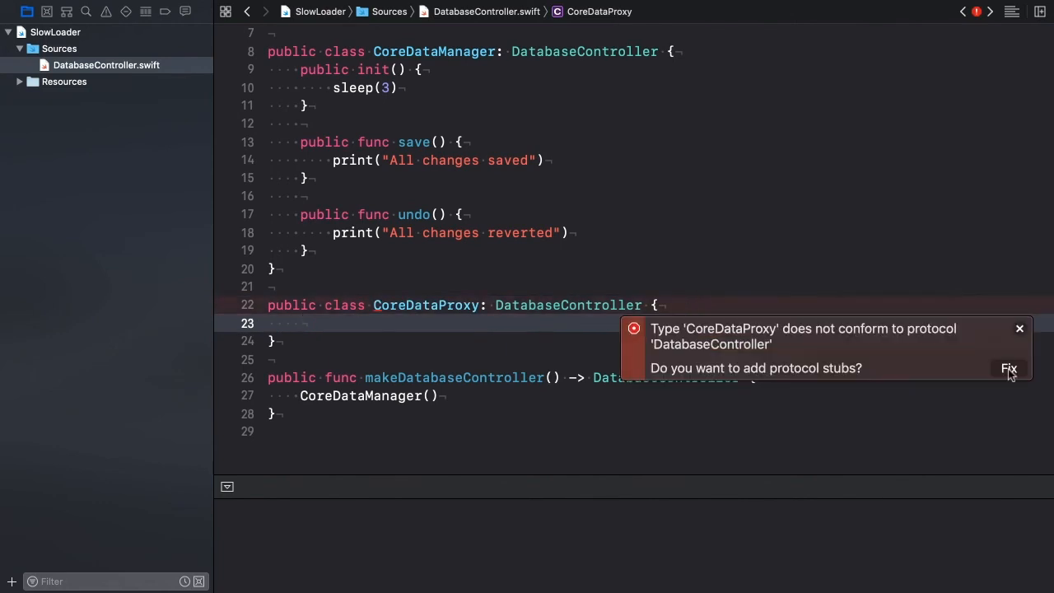
pyautogui.click(1008, 367)
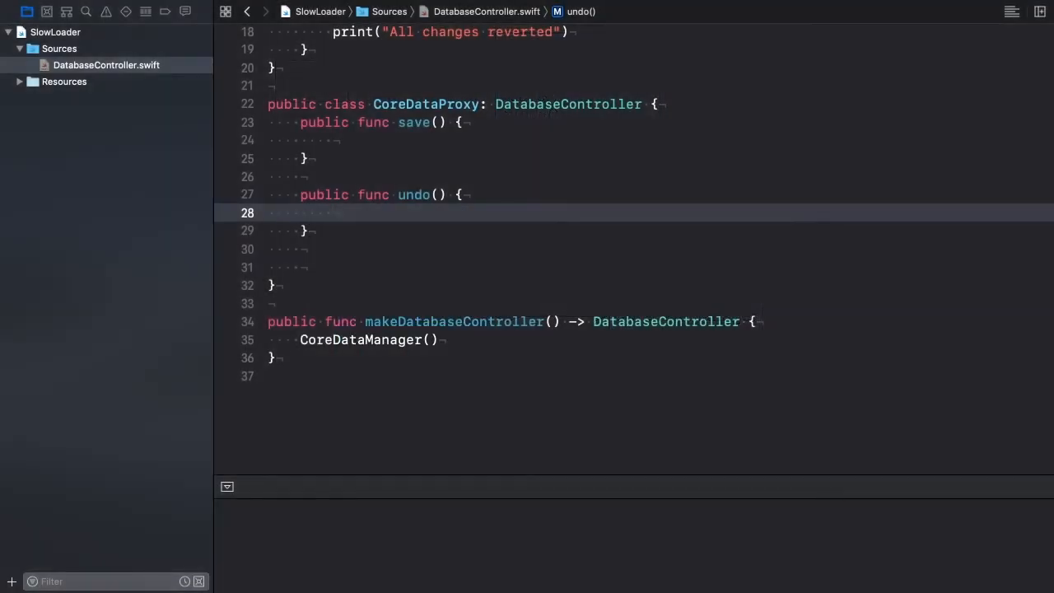
# Give CoreDataProxy a private realManager and a private coreDataManager of type CoreDataManager?
pyautogui.write('private')
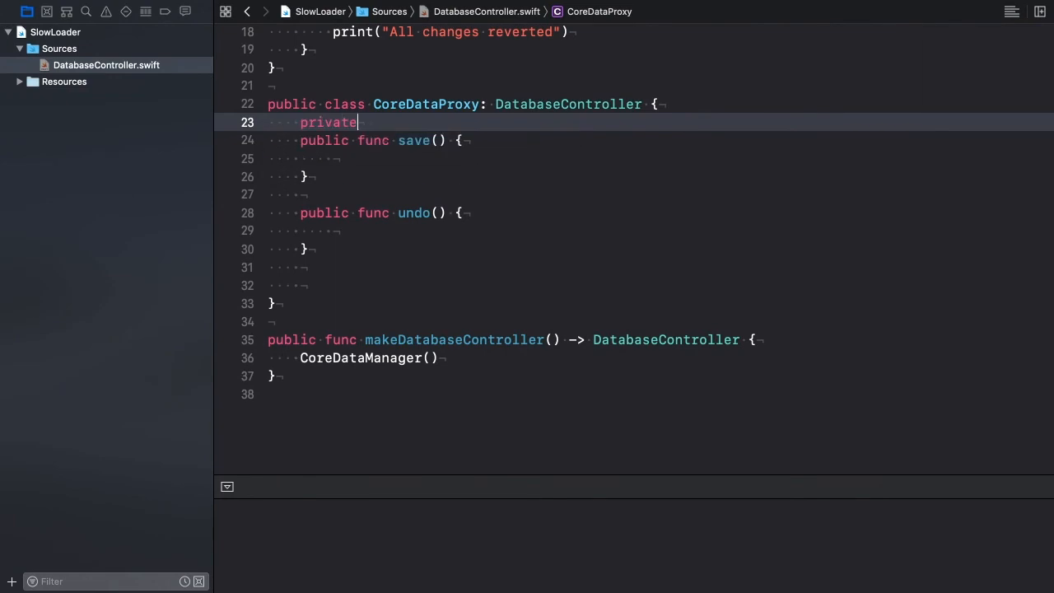
pyautogui.write('var realManager: CoreDataManager?')
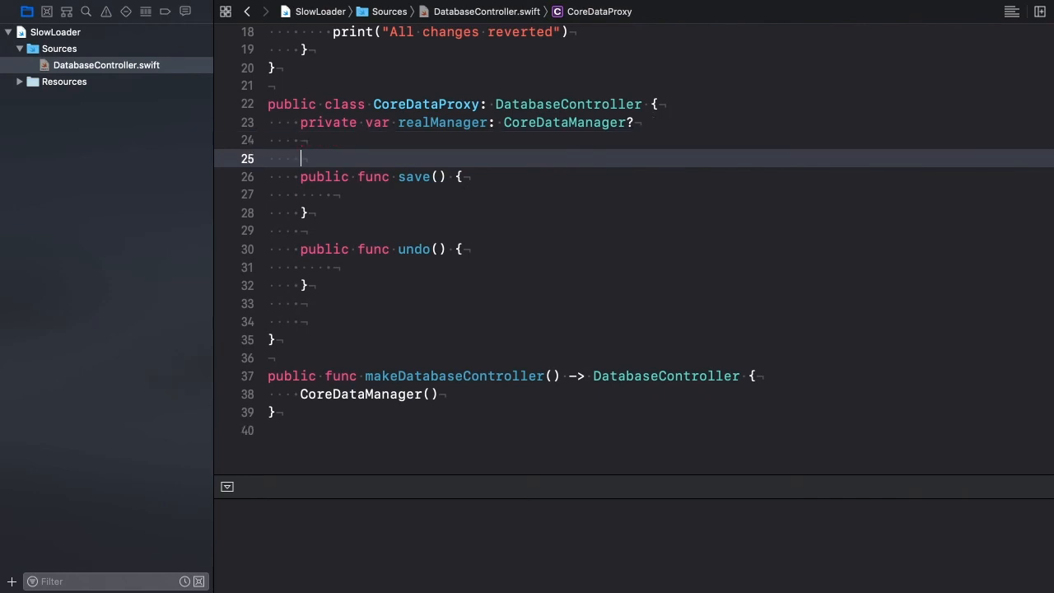
pyautogui.write('private var coreDataManager: Co')
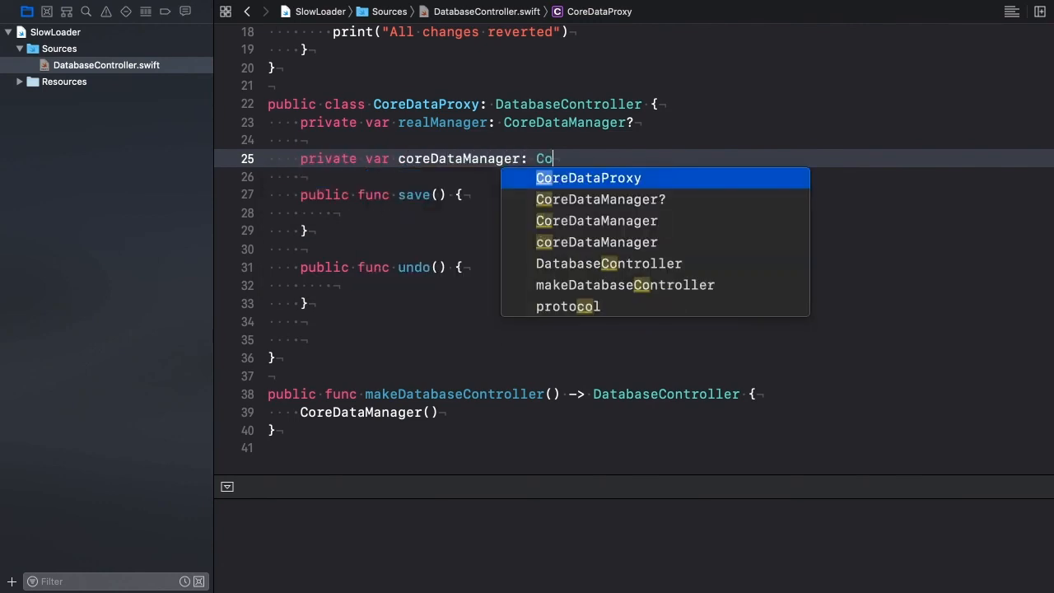
pyautogui.click(601, 199)
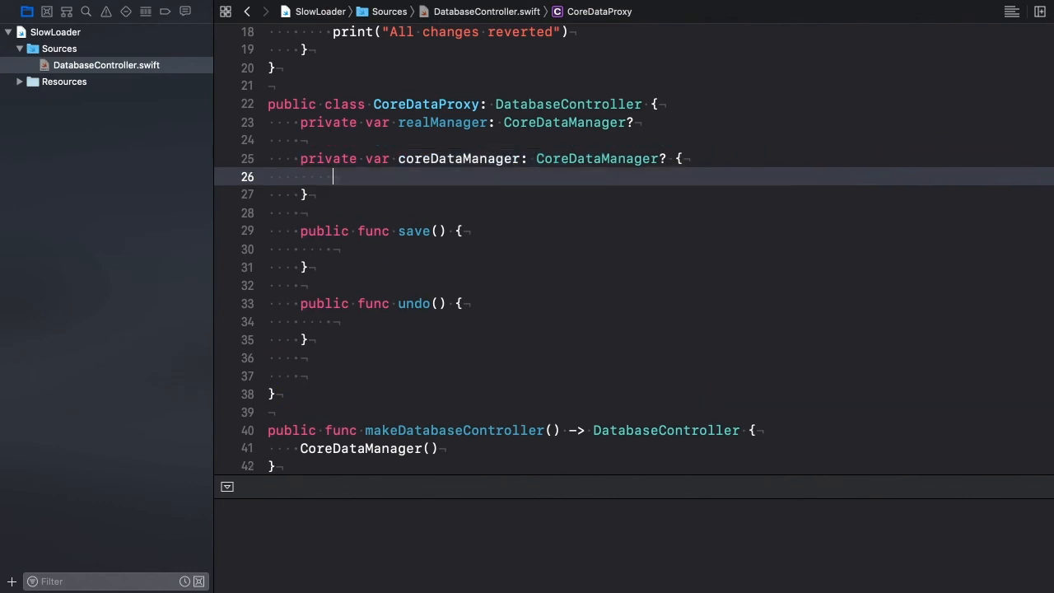
# In the getter, guard on realManager, create CoreDataManager() when nil, and return result
pyautogui.write('guard let')
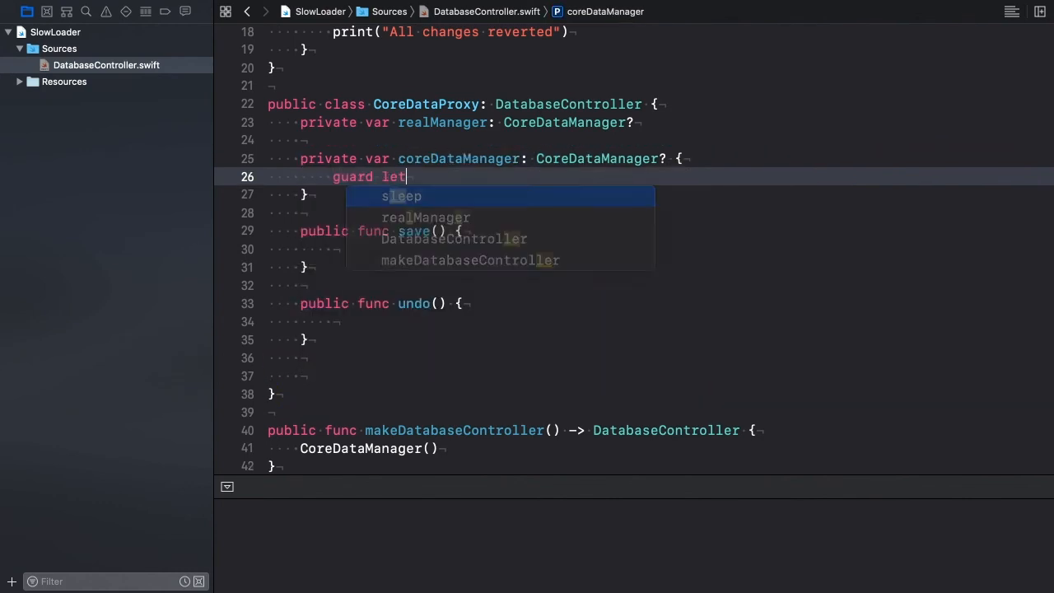
pyautogui.write('result =')
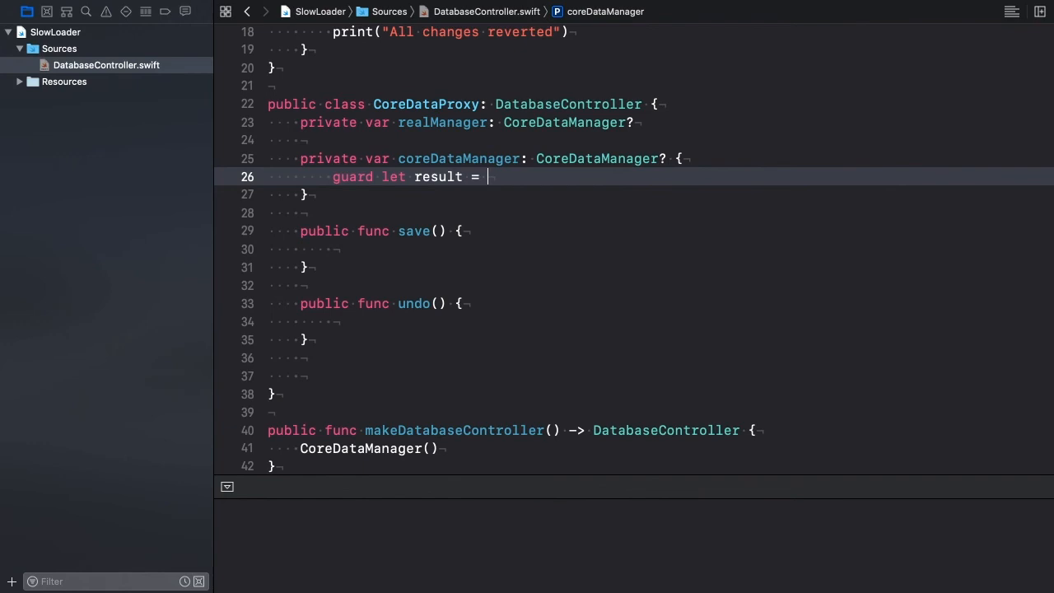
pyautogui.write('realManager')
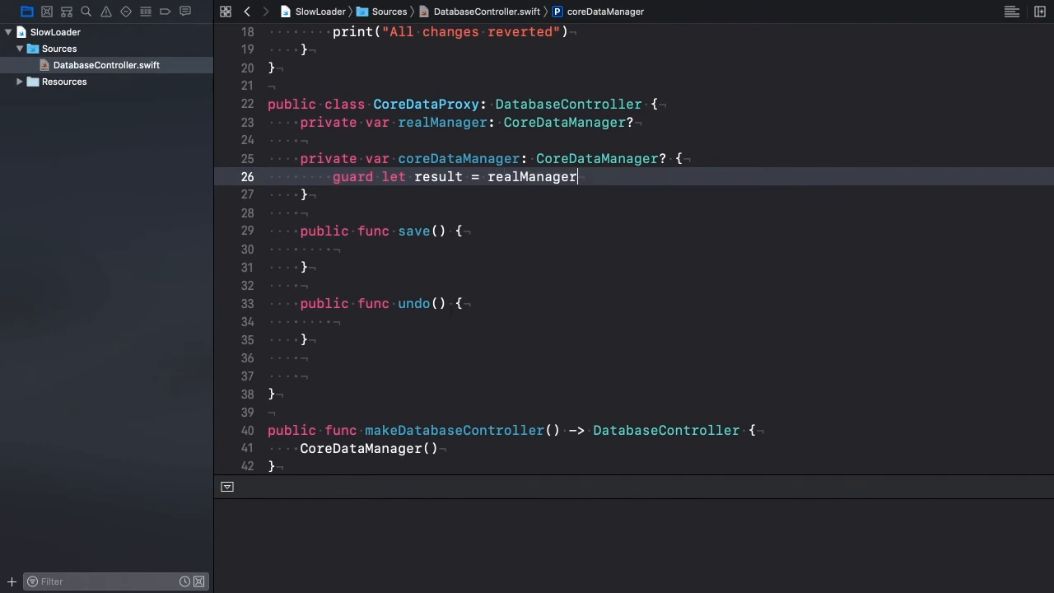
pyautogui.write('else {')
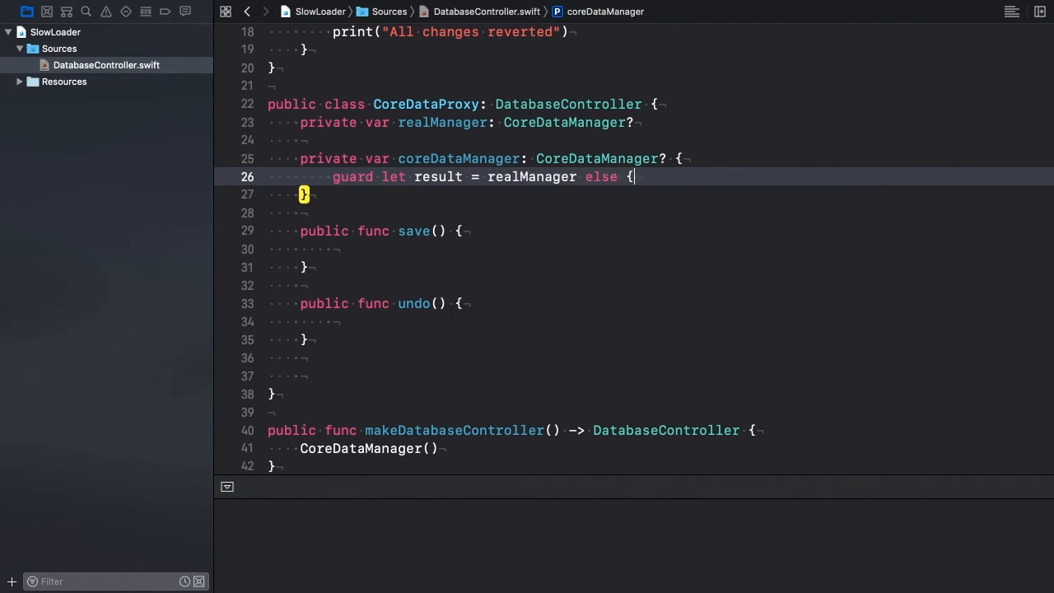
pyautogui.write('realManager =')
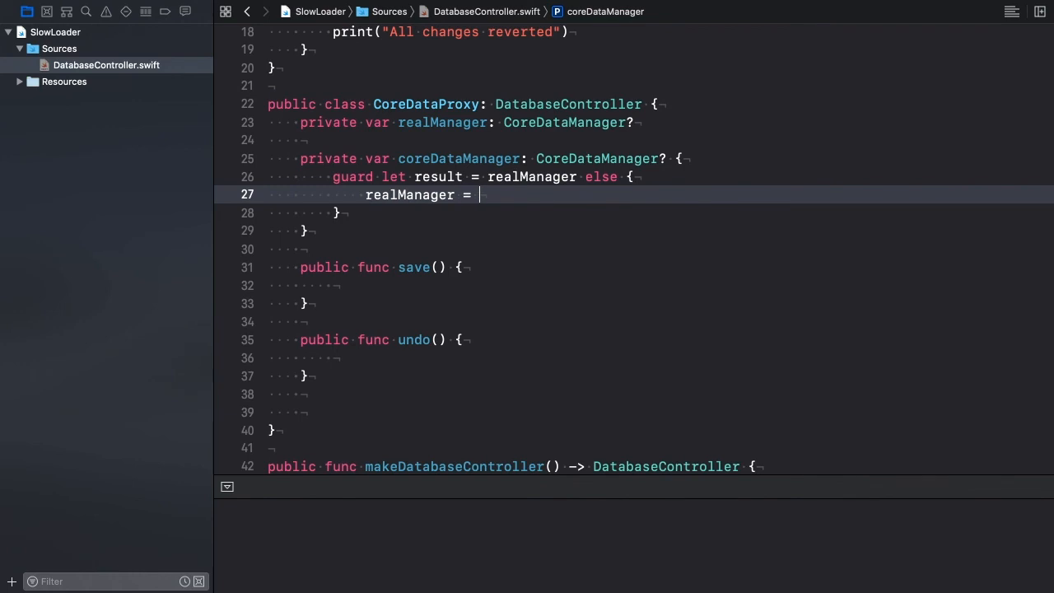
pyautogui.write('CoreDataManager()')
pyautogui.write('return')
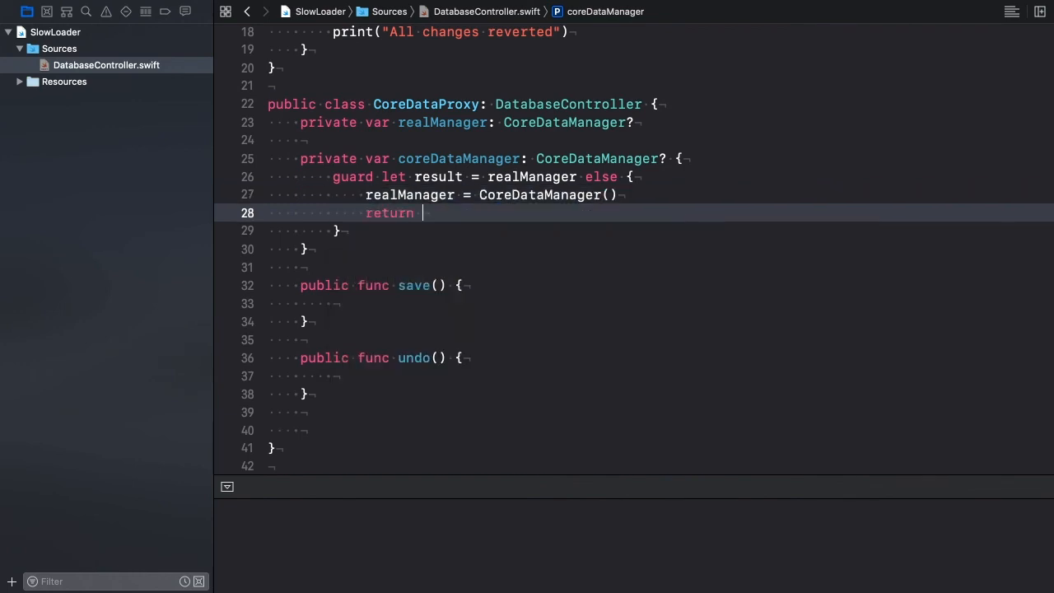
pyautogui.write('realManager')
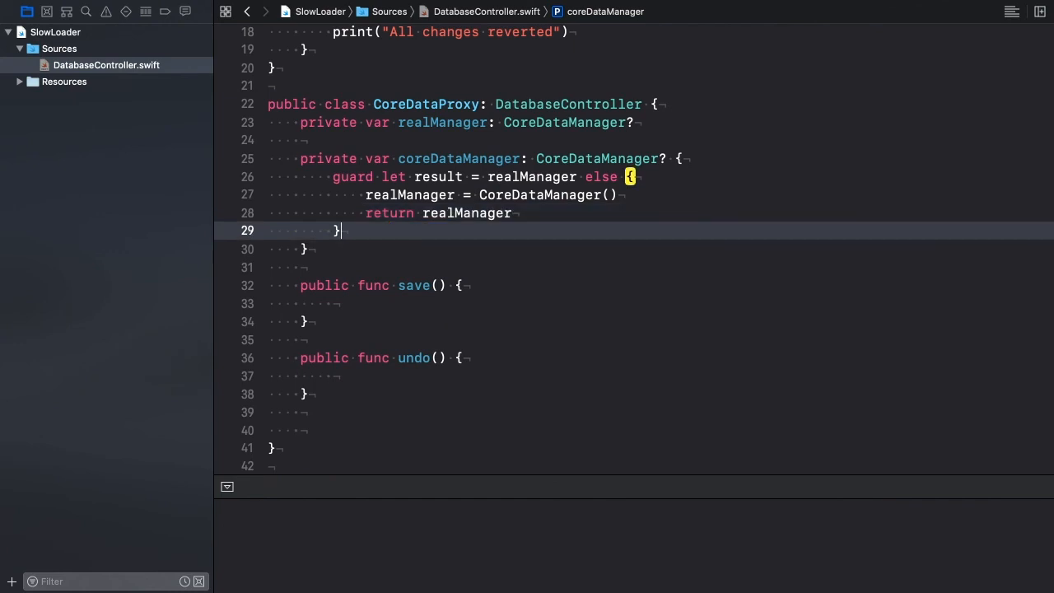
pyautogui.write('return')
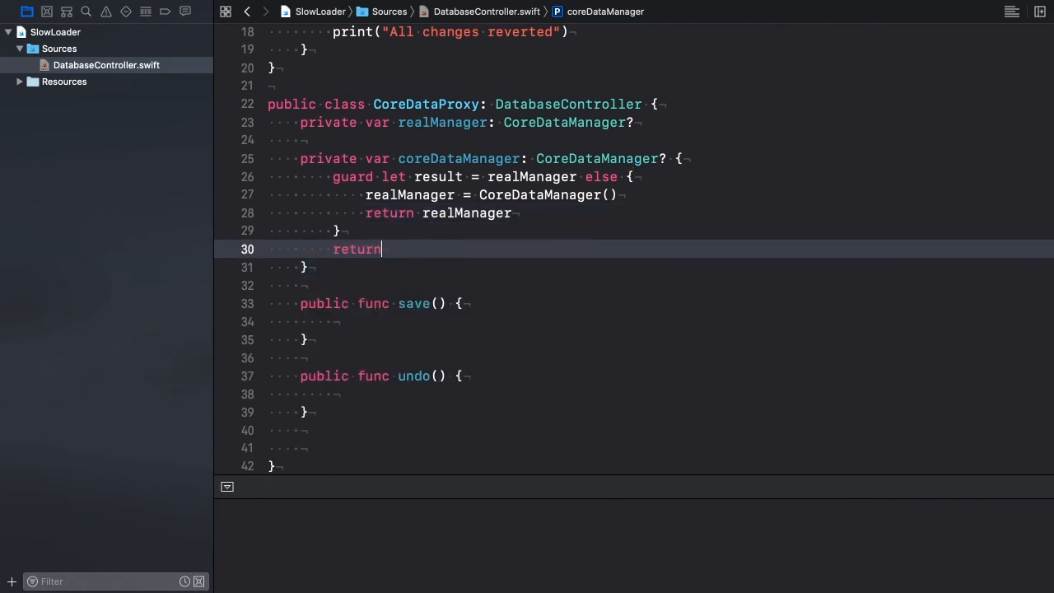
pyautogui.write('result')
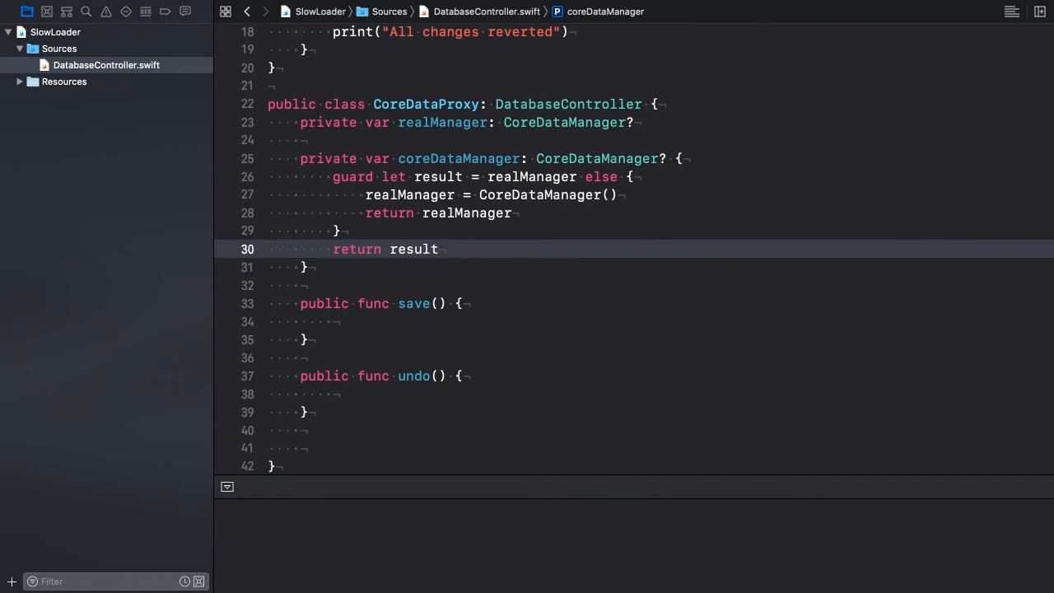
# Forward save() to coreDataManager?.save() and undo() to coreDataManager?.undo()
pyautogui.write('coreDataManager?.save')
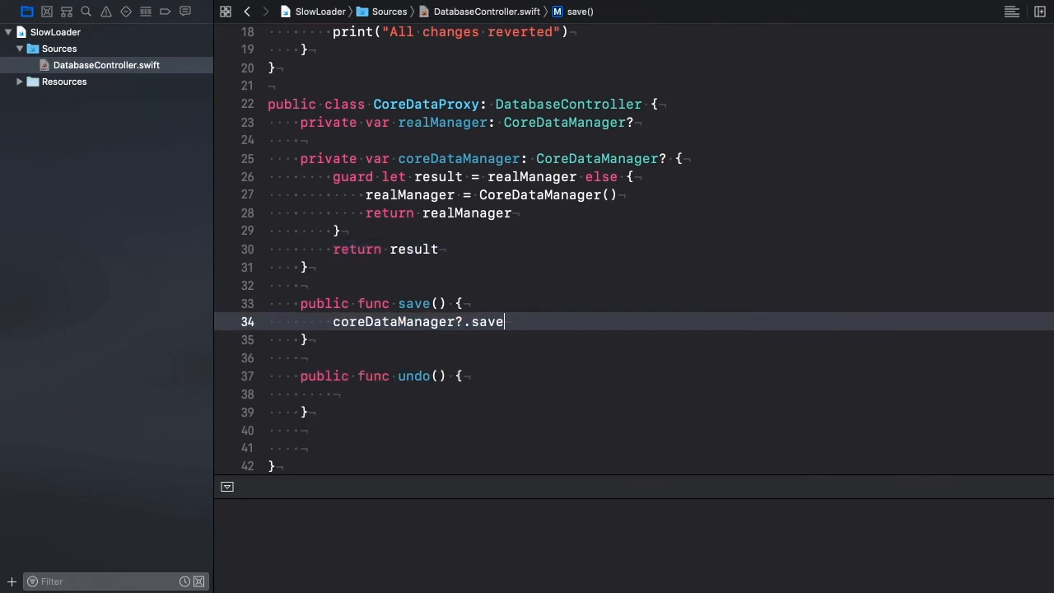
pyautogui.write('coreDataManager?')
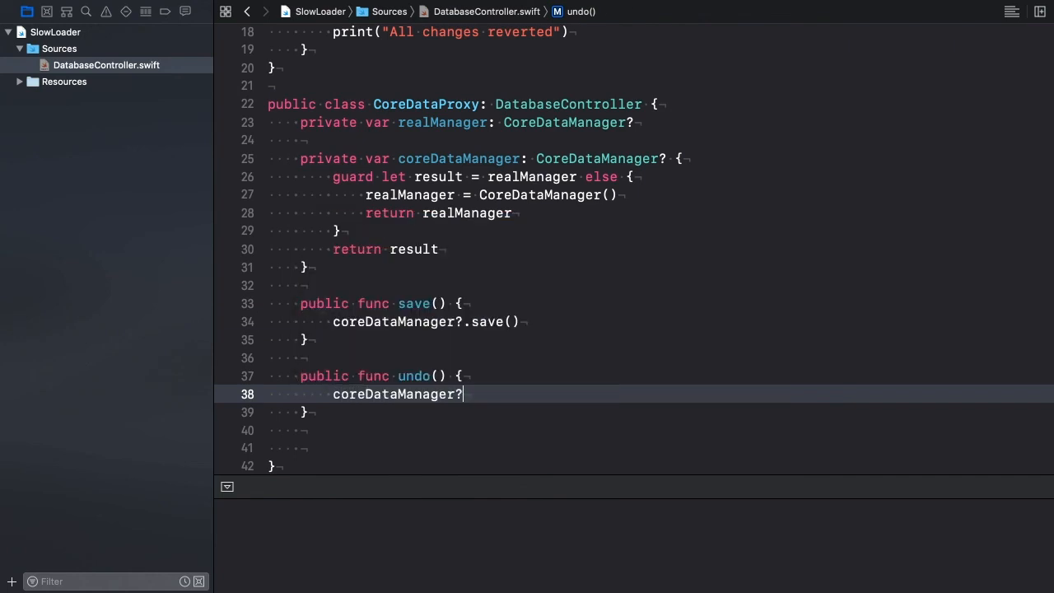
pyautogui.write('.undo()')
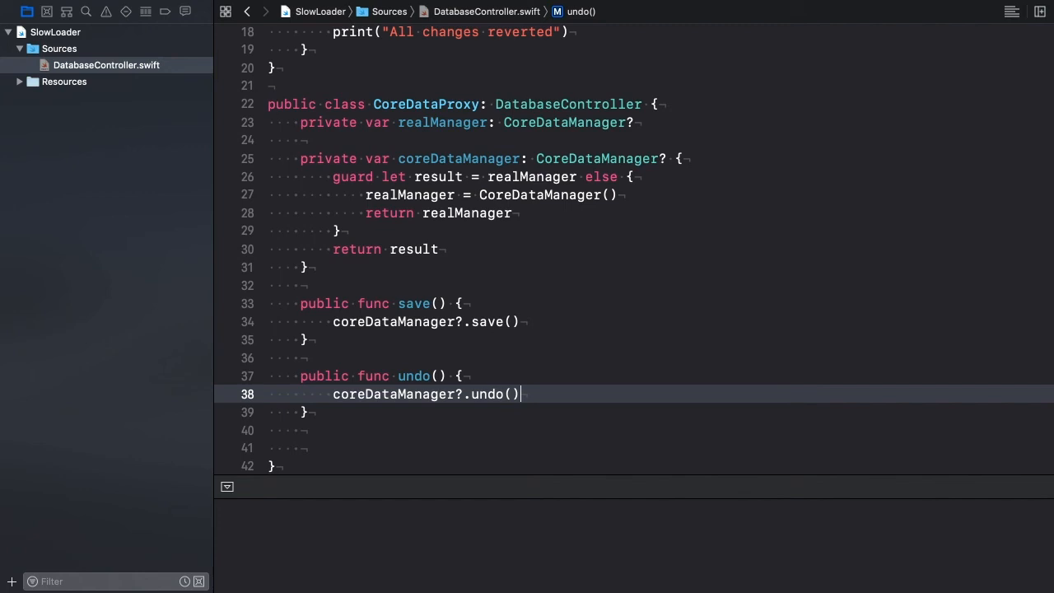
pyautogui.scroll(-3)
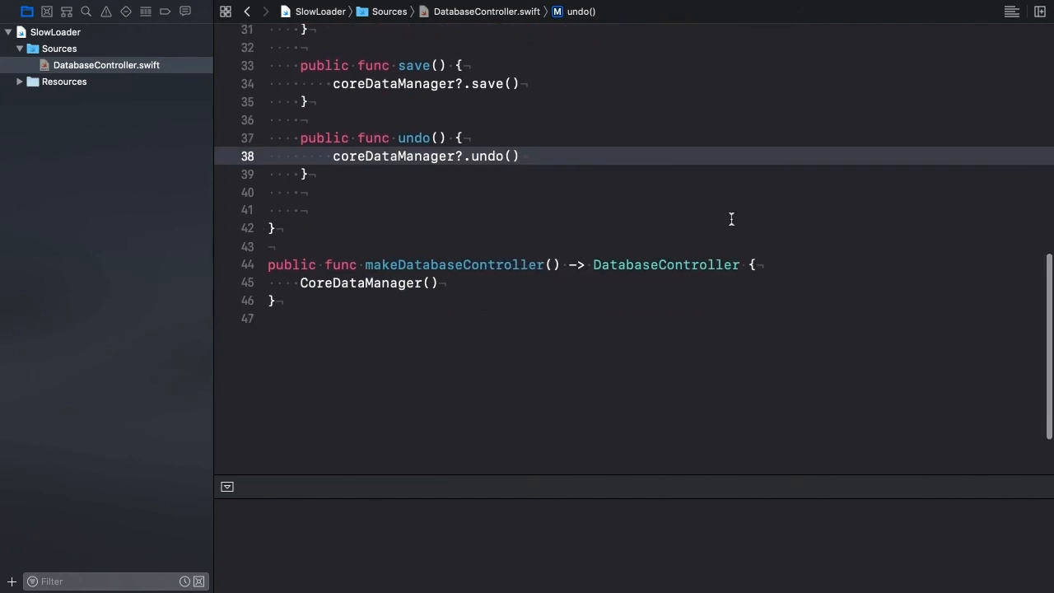
# Replace CoreDataManager() in makeDatabaseController with CoreDataProxy()
pyautogui.doubleClick(369, 280)
pyautogui.write('Core')
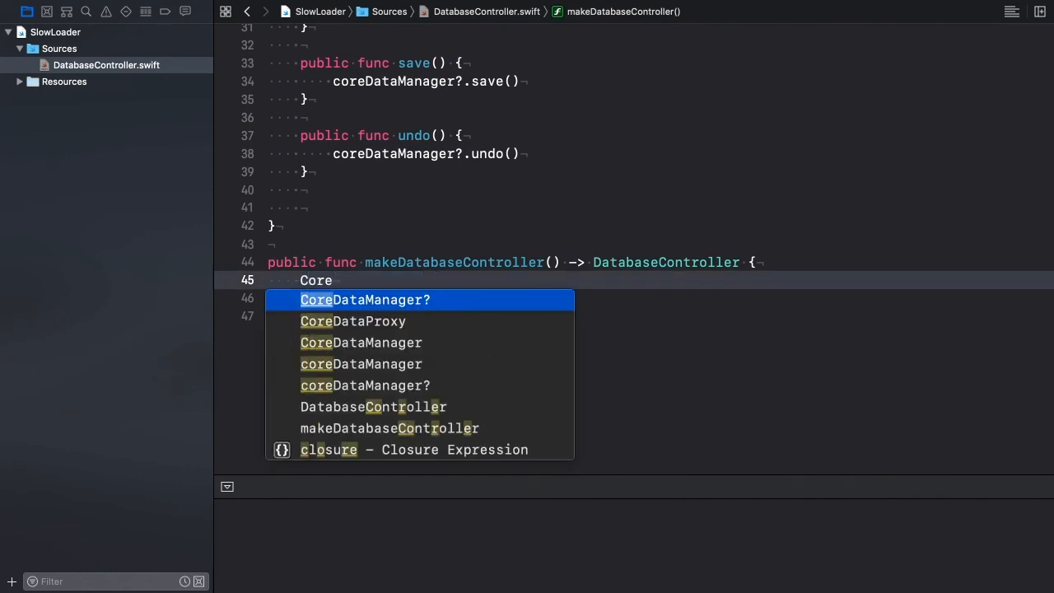
pyautogui.click(352, 322)
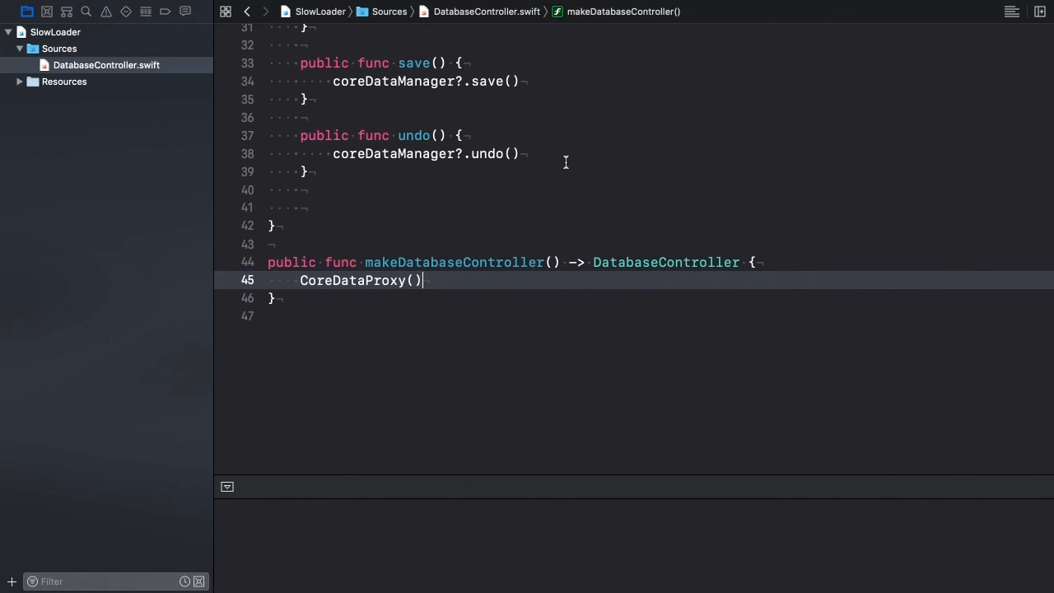
pyautogui.moveTo(168, 97)
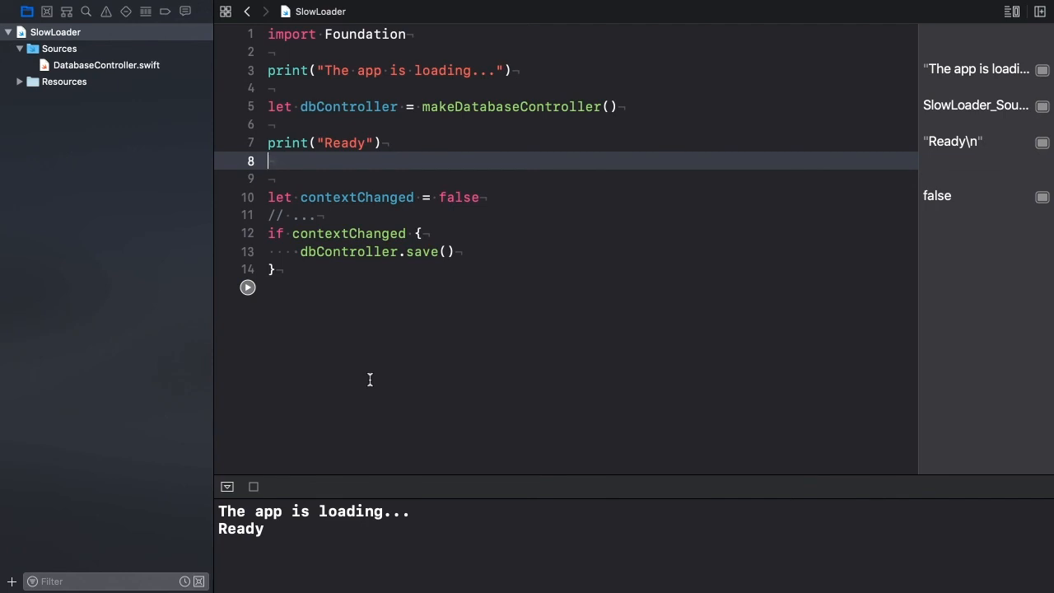
# Change contextChanged from false to true so the rerun prints 'All changes saved'
pyautogui.click(481, 198)
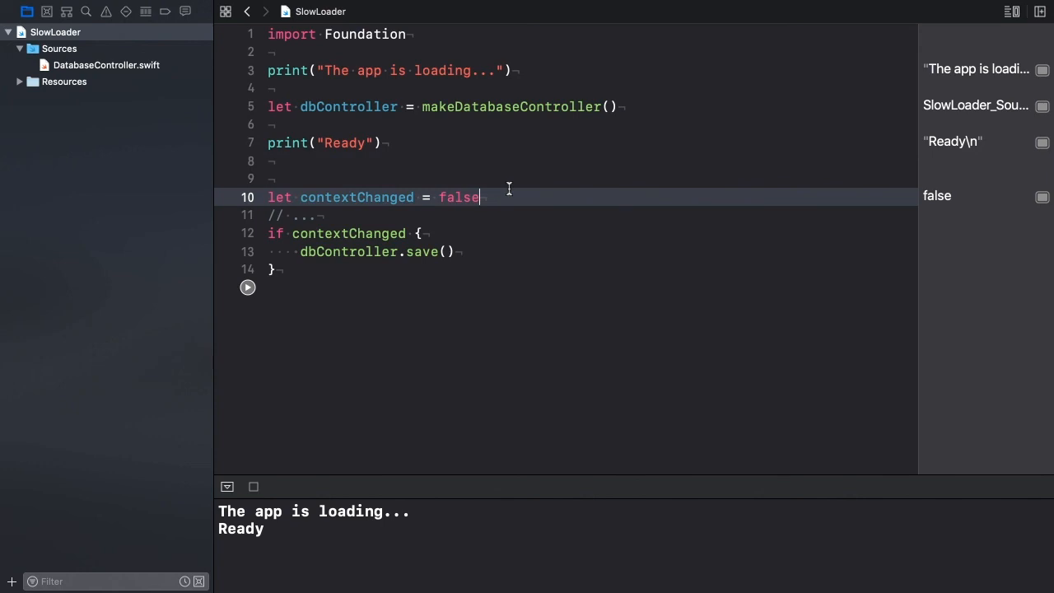
pyautogui.doubleClick(458, 197)
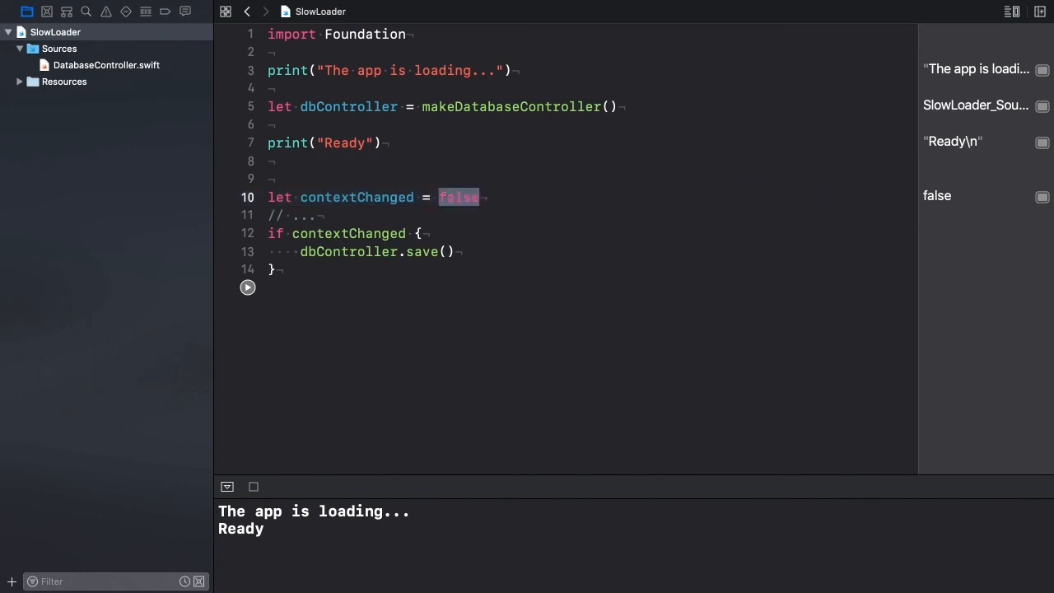
pyautogui.write('true')
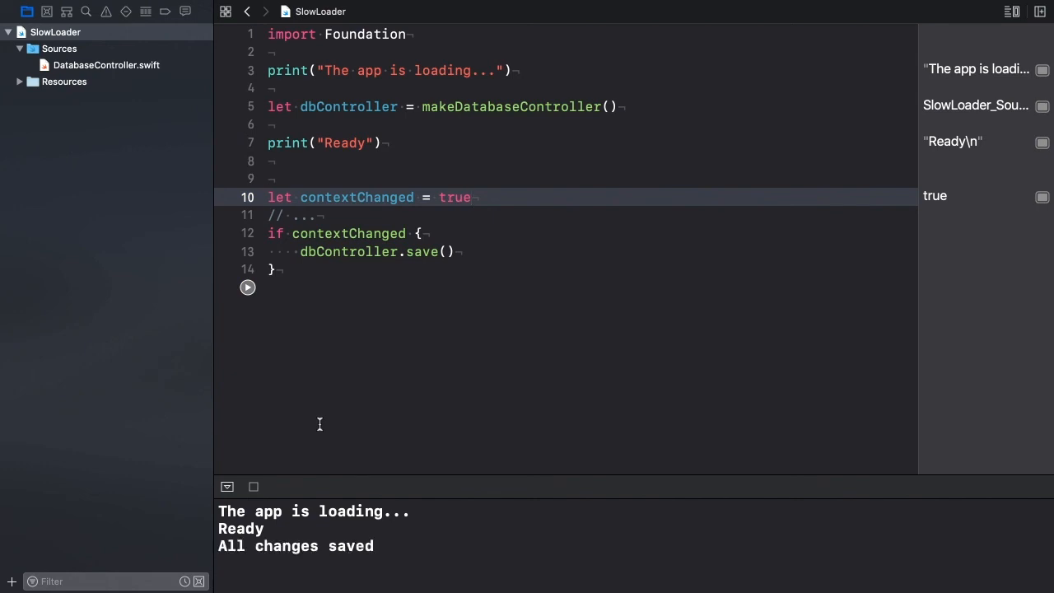
pyautogui.click(471, 198)
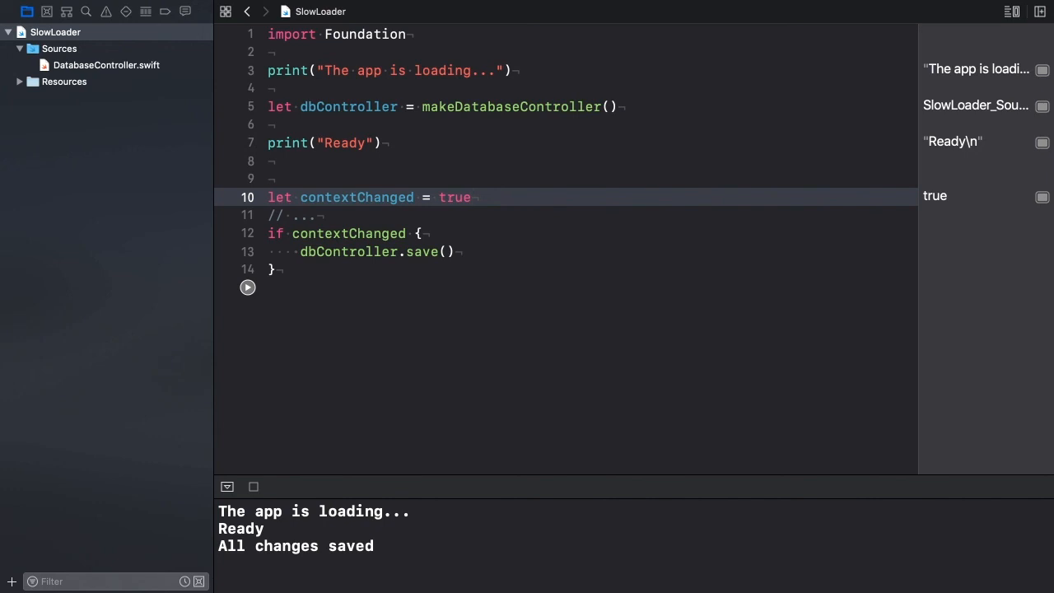
pyautogui.click(106, 66)
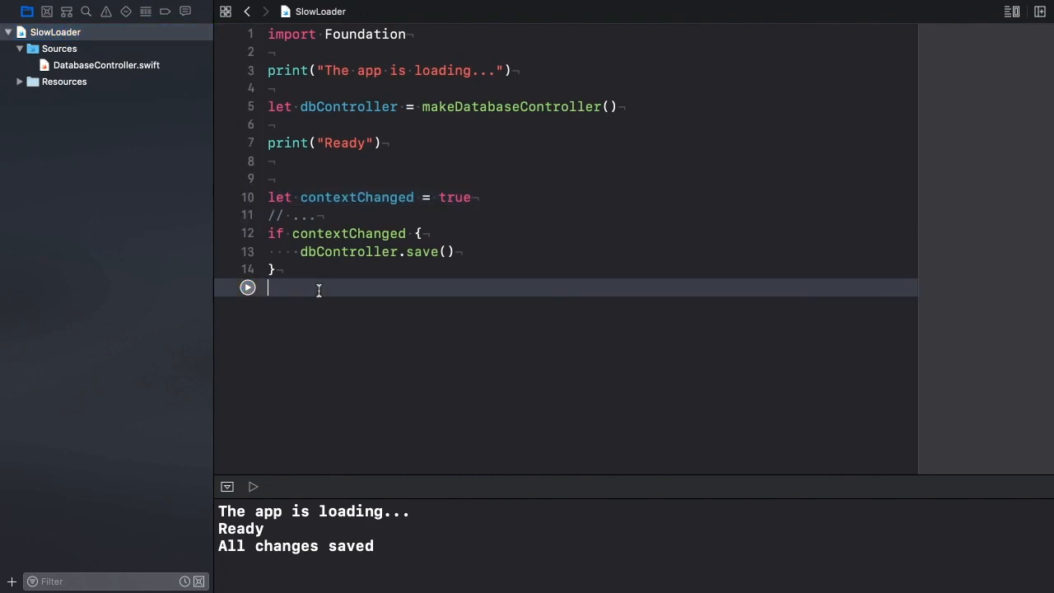
# Append dbController.undo() and dbController.save() calls and run the playground
pyautogui.write('dbController')
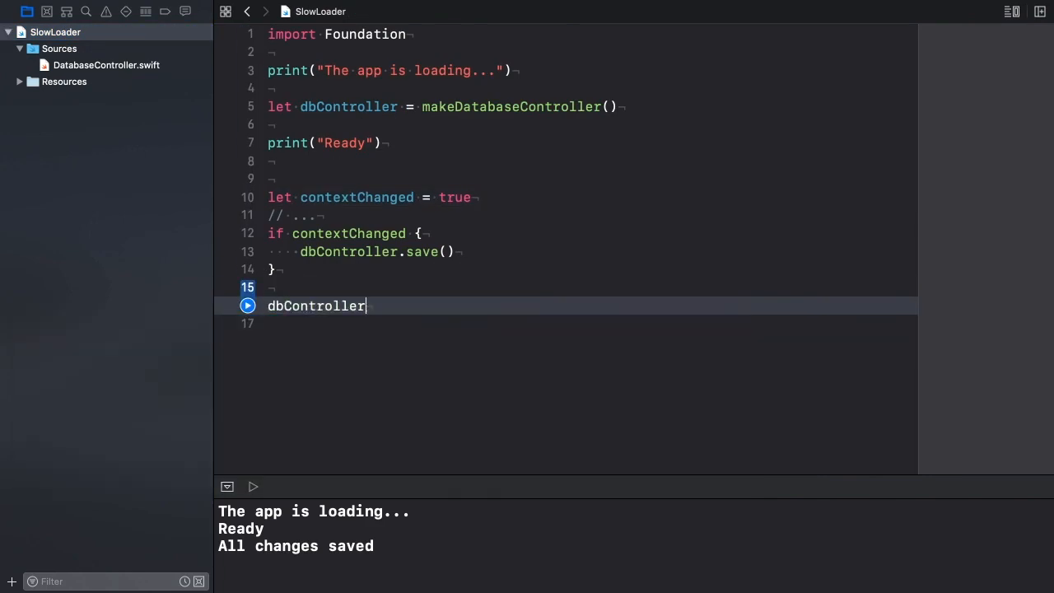
pyautogui.write('.undo()')
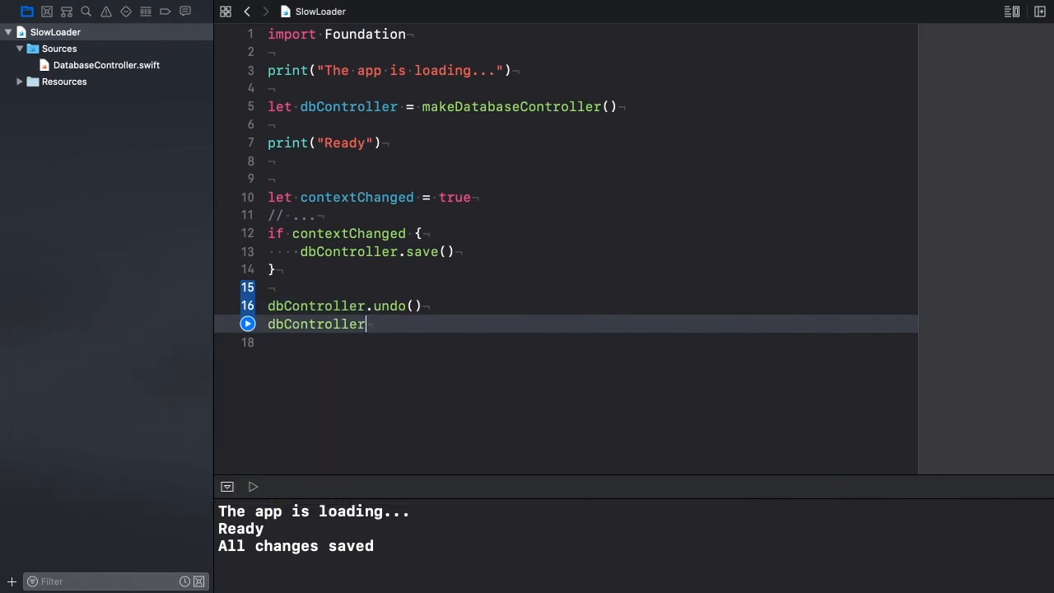
pyautogui.write('.save()')
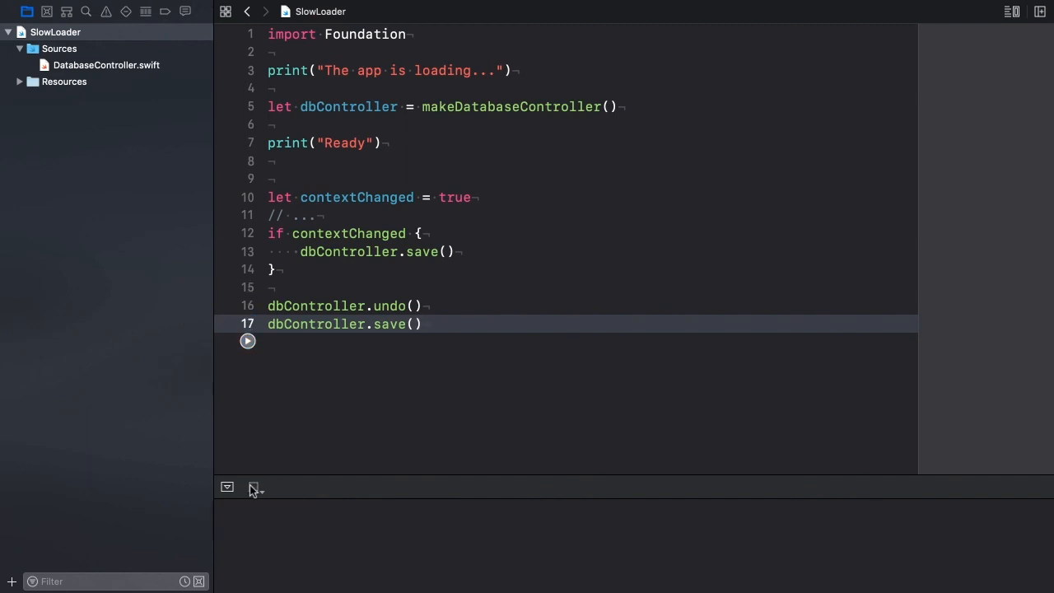
pyautogui.click(247, 341)
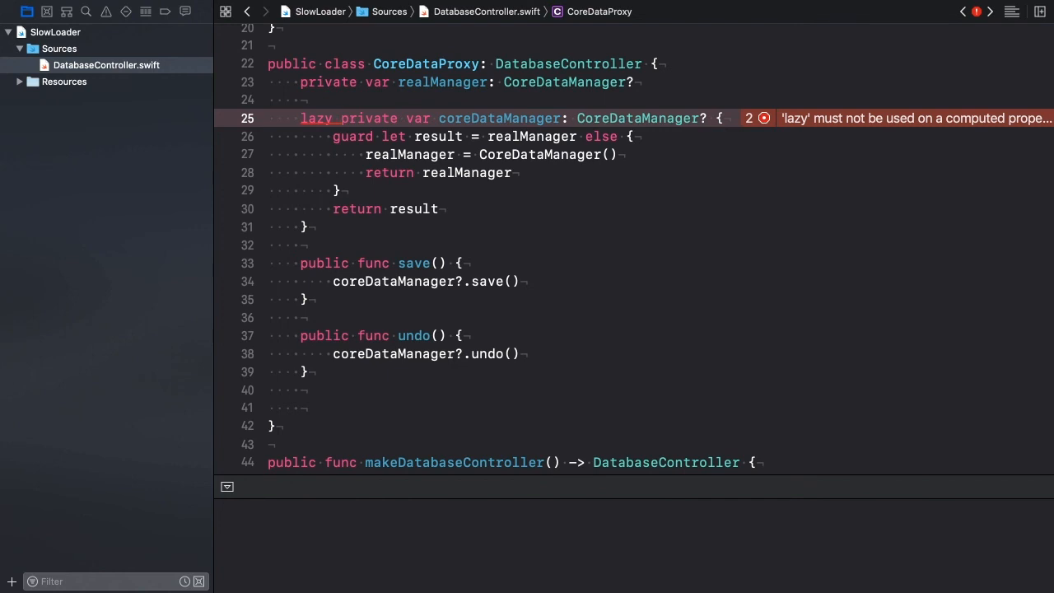
# Remove realManager and make coreDataManager a lazy property assigned CoreDataManager()
pyautogui.click(336, 119)
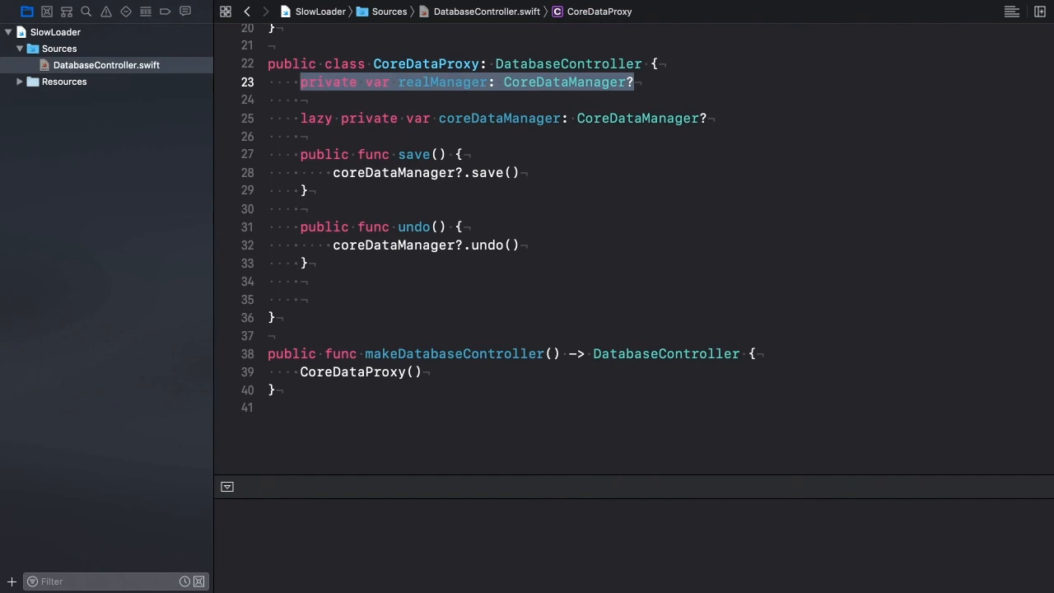
pyautogui.press('Delete')
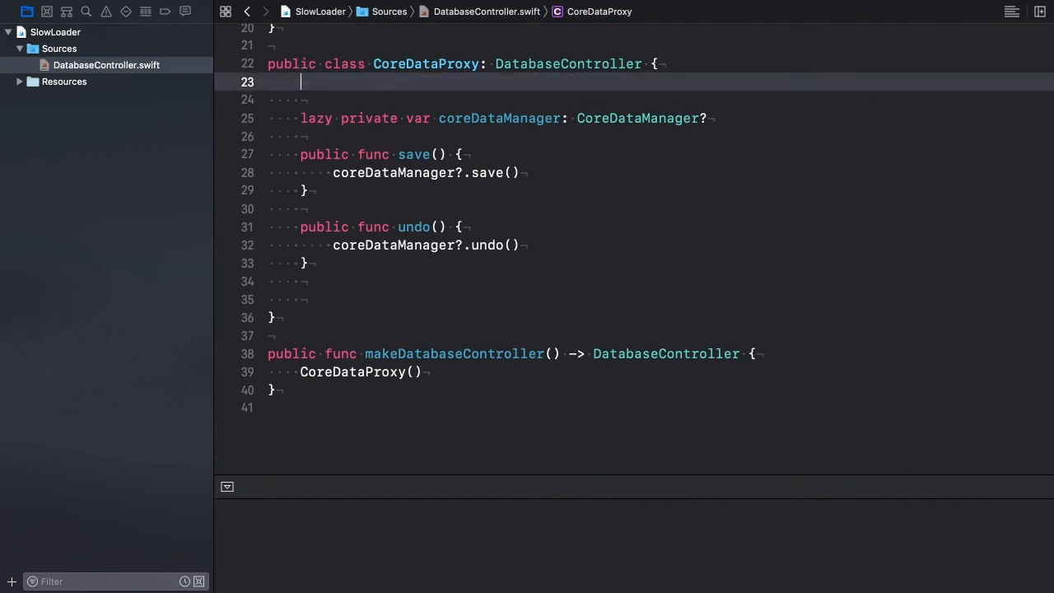
pyautogui.press('Down')
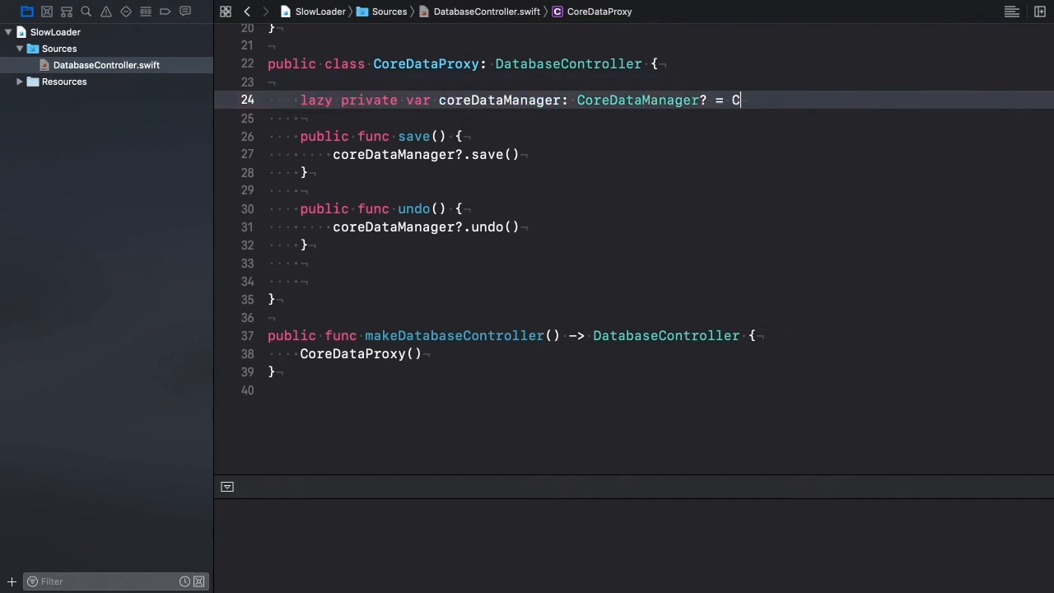
pyautogui.write('oreDataManager(')
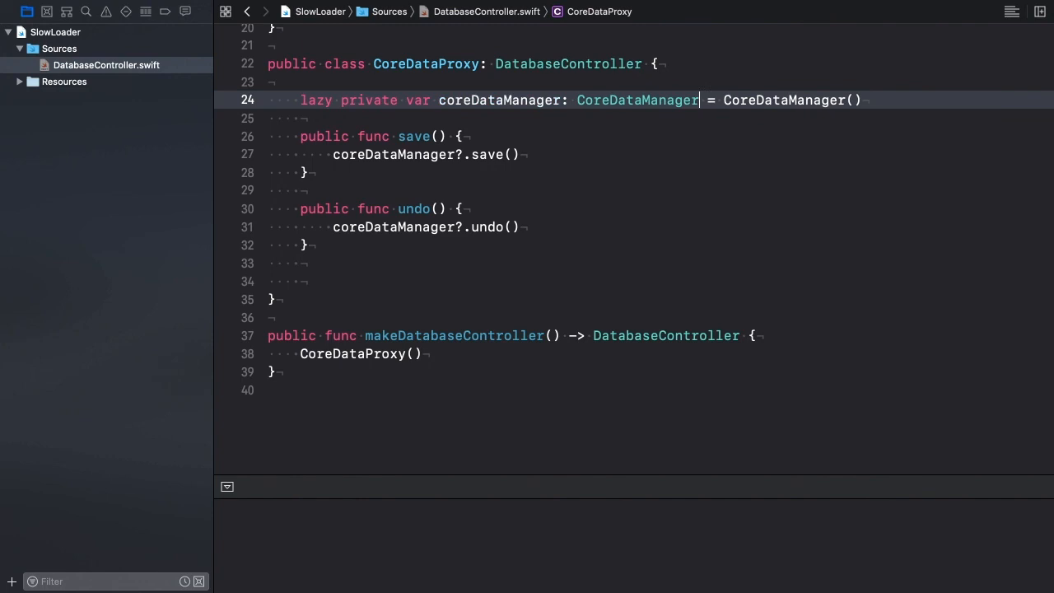
pyautogui.doubleClick(635, 101)
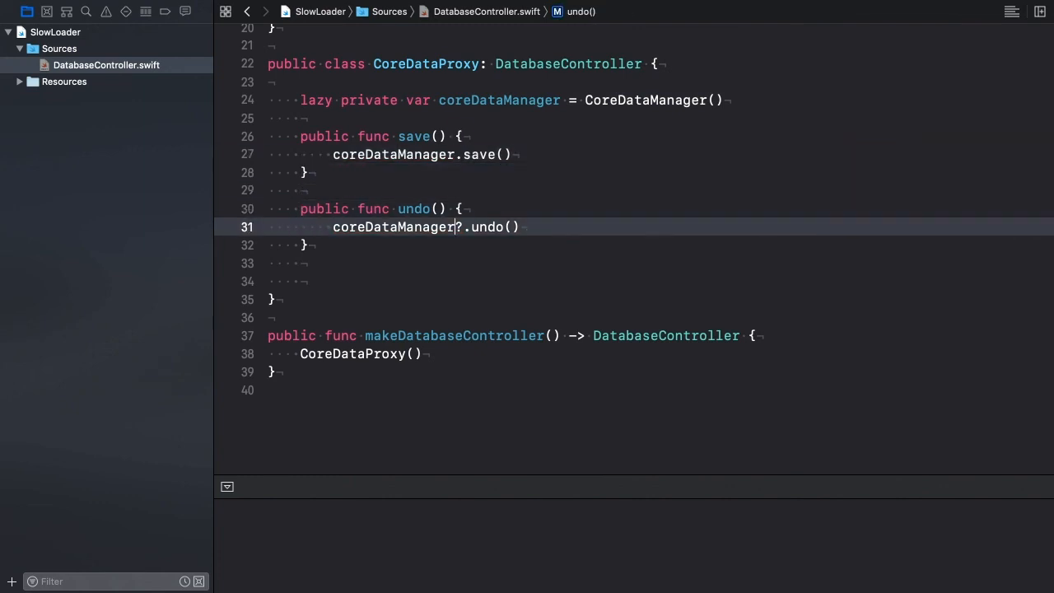
# Switch between the SlowLoader page and DatabaseController.swift to review the change
pyautogui.click(56, 33)
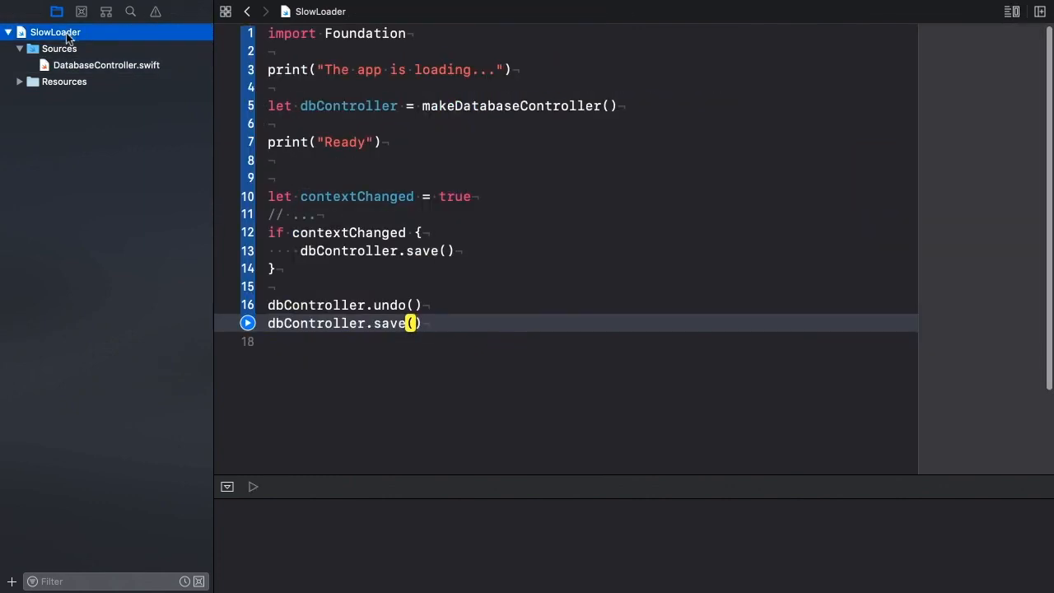
pyautogui.click(253, 488)
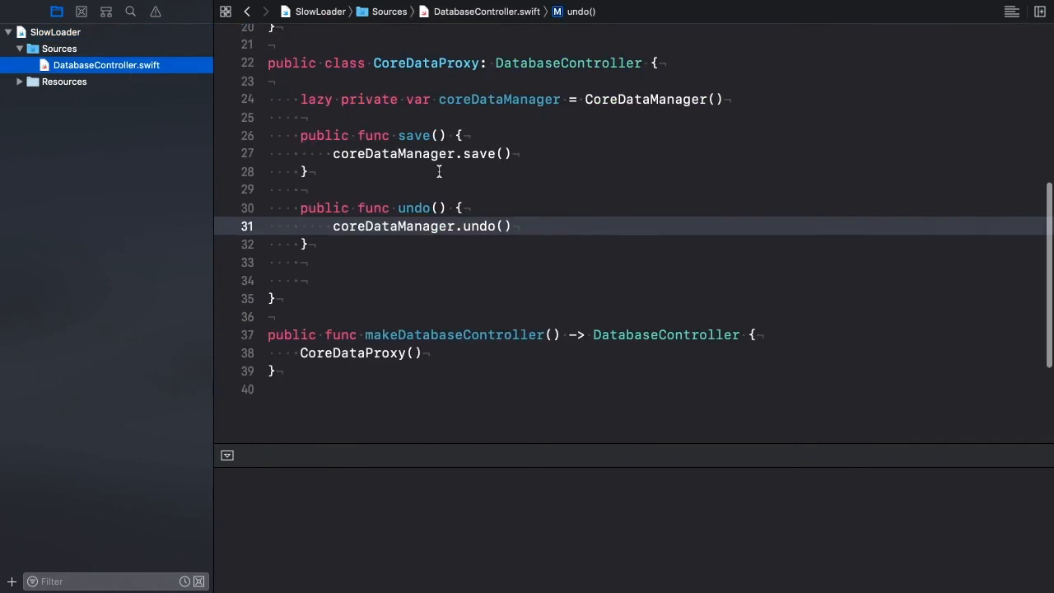
pyautogui.moveTo(481, 181)
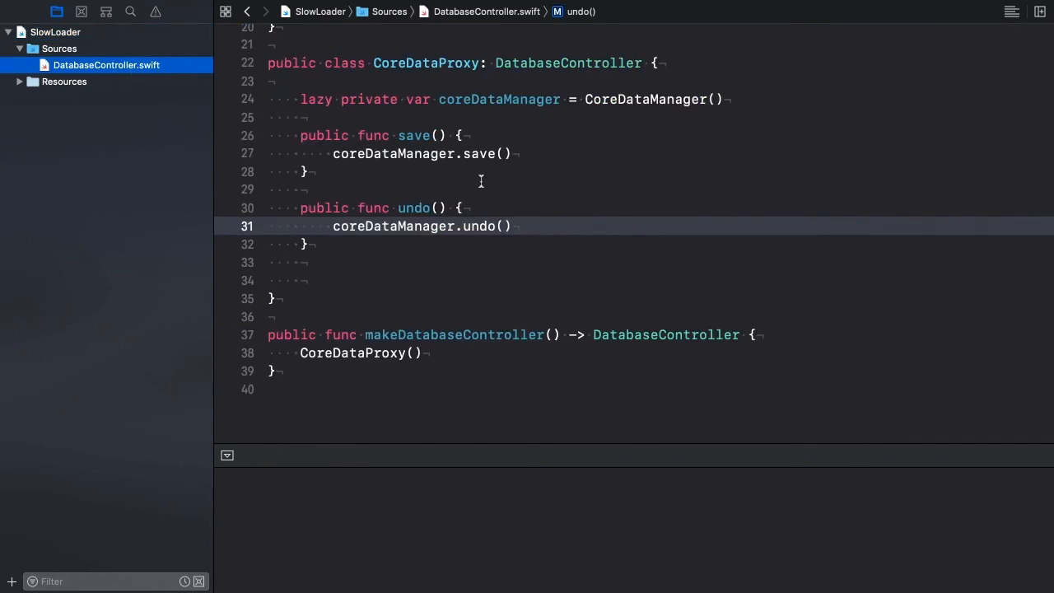